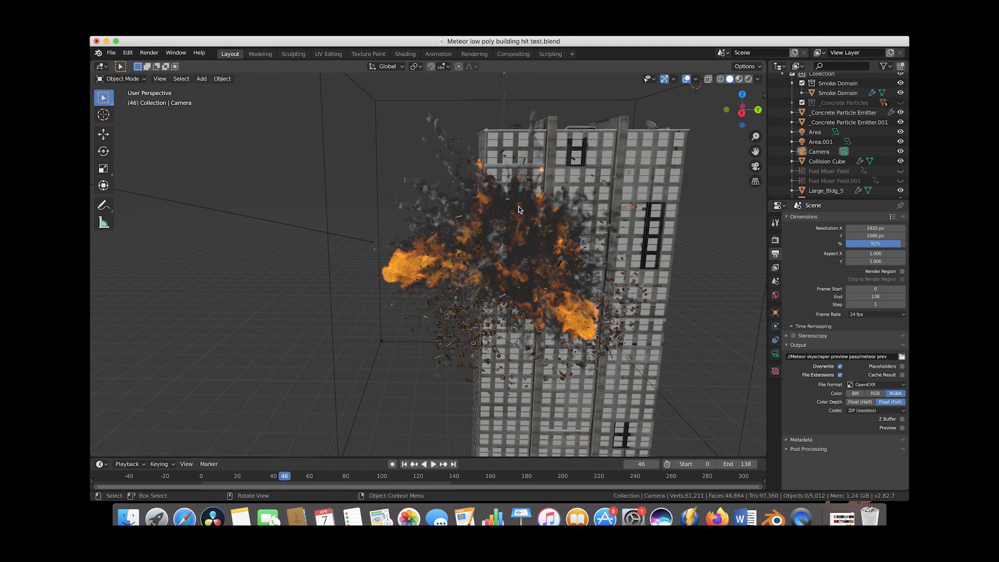
pyautogui.moveTo(490, 290)
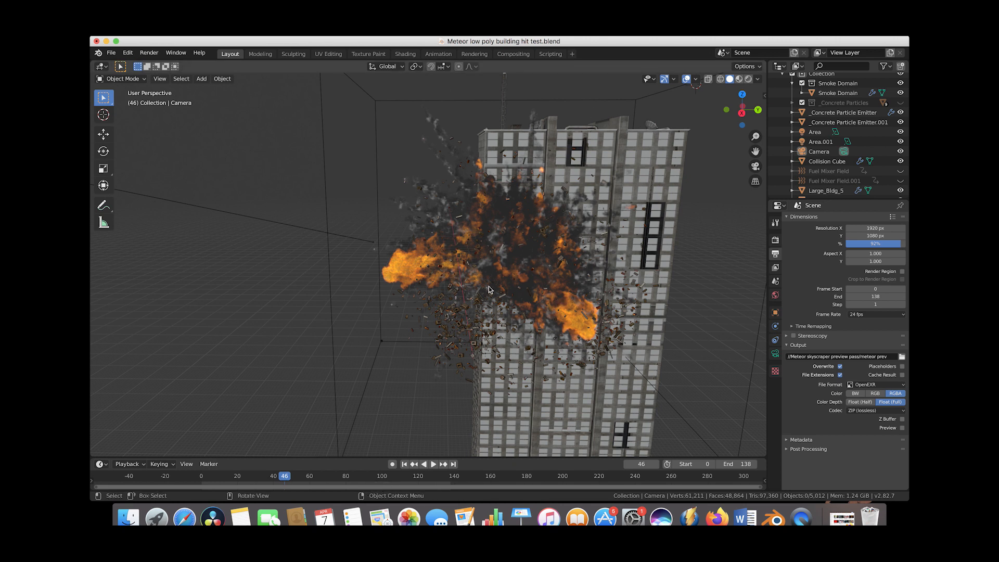
pyautogui.moveTo(450, 226)
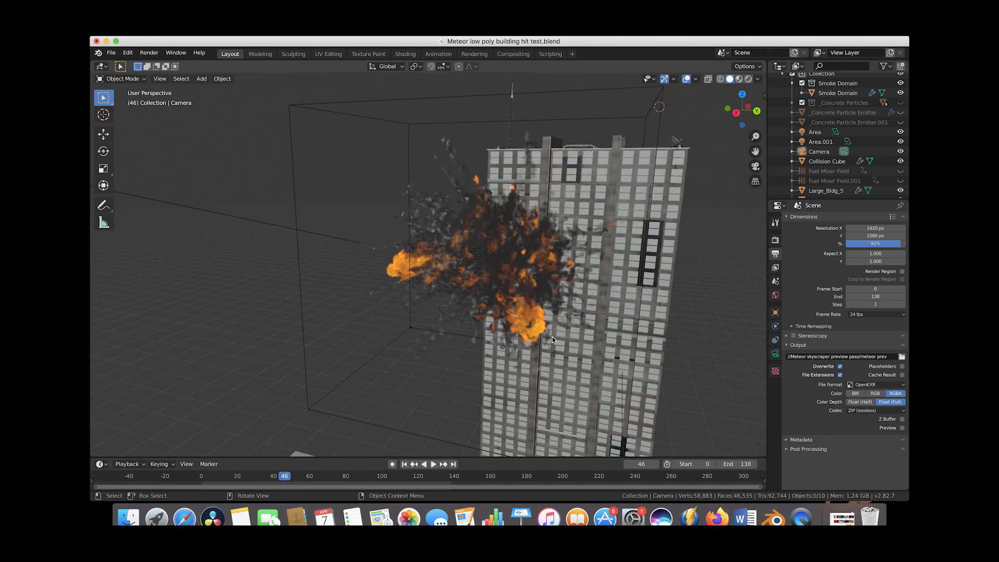
pyautogui.moveTo(401, 90)
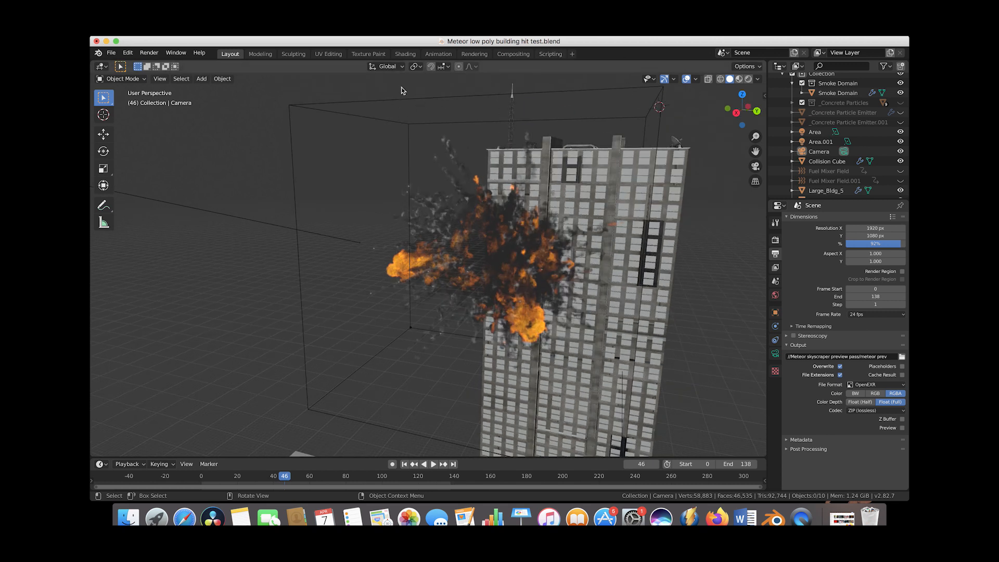
# Step: Select the Smoke Domain and review its physics settings, expanding the Fire panel
pyautogui.click(839, 93)
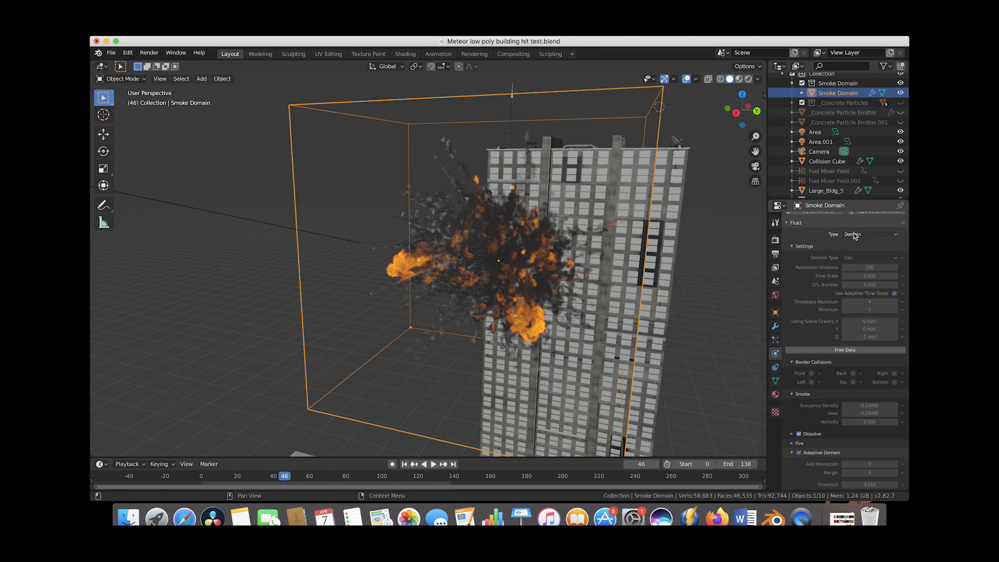
pyautogui.moveTo(815, 288)
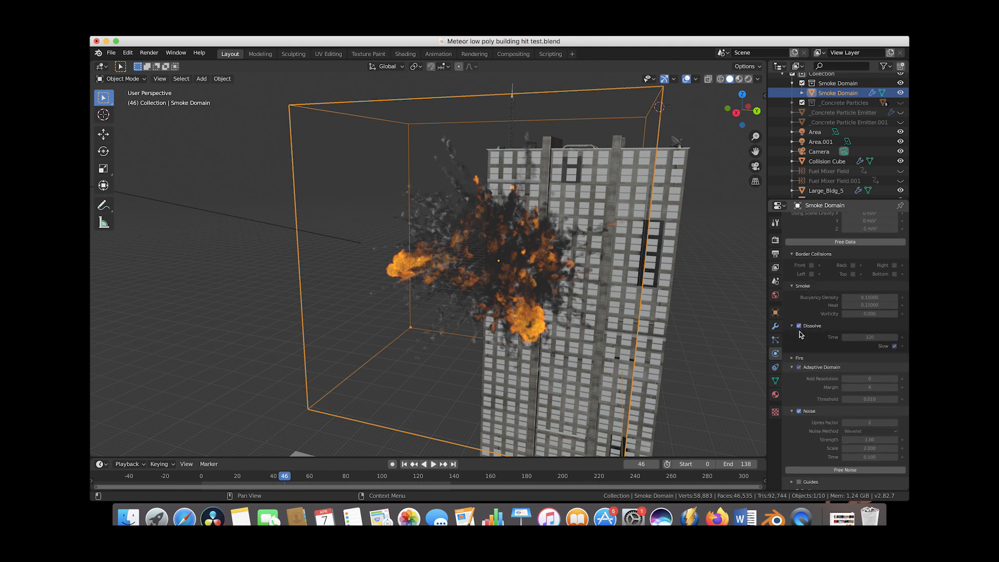
pyautogui.moveTo(868, 335)
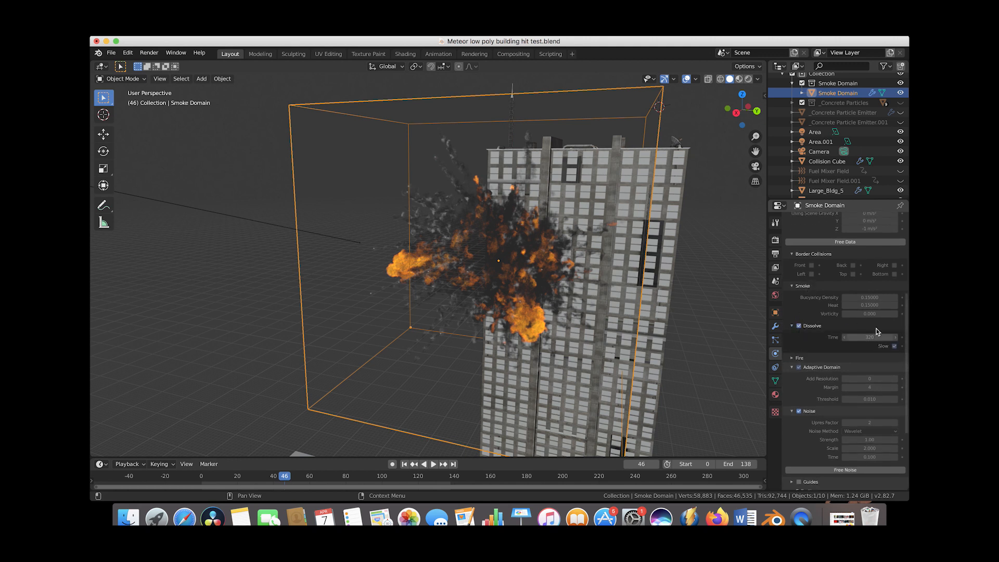
pyautogui.scroll(-3)
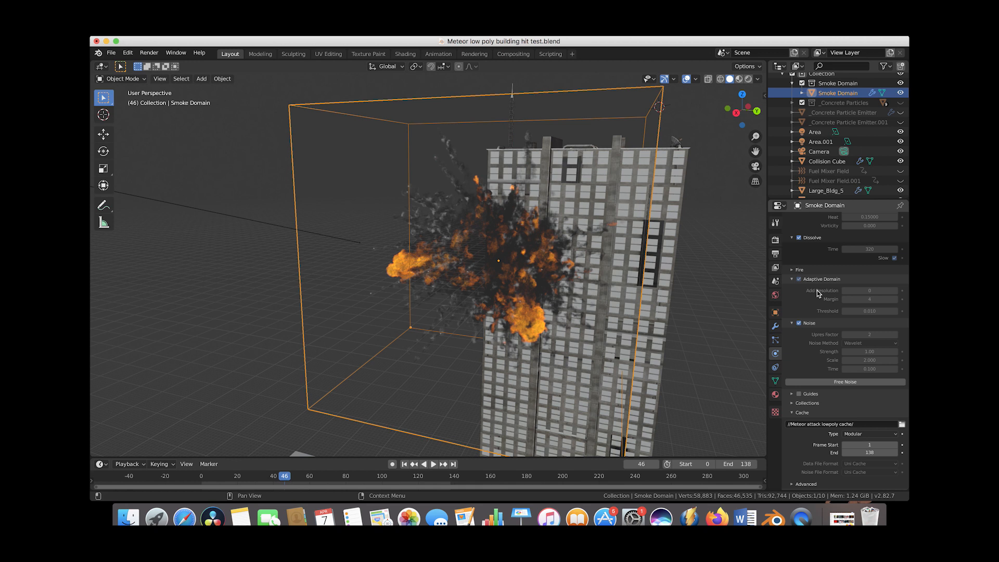
pyautogui.click(793, 269)
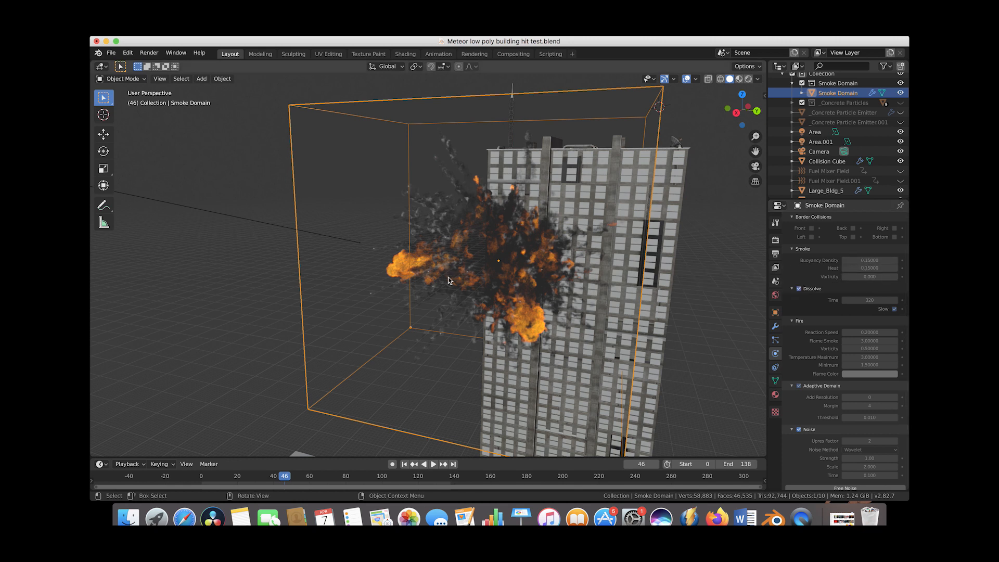
pyautogui.moveTo(502, 173)
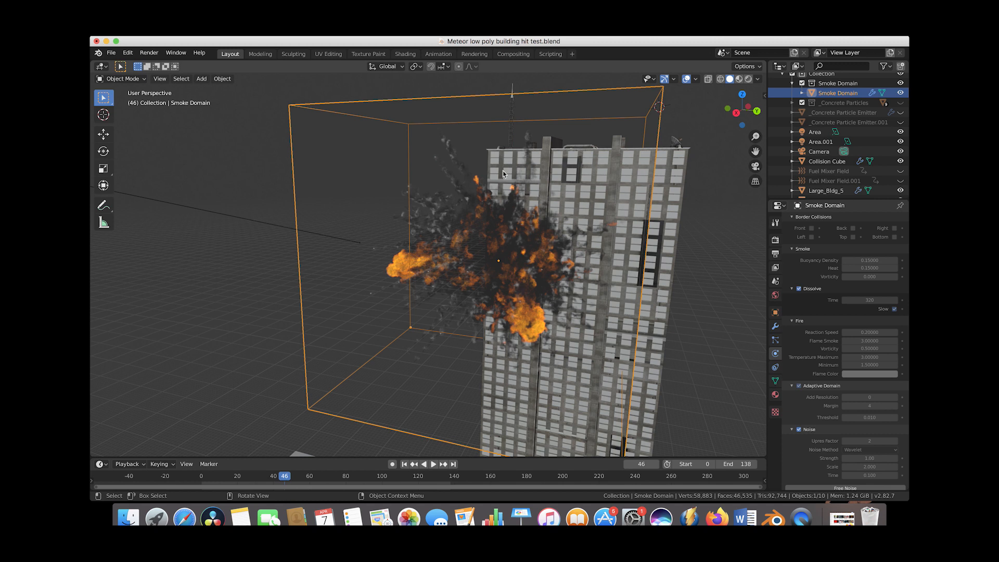
pyautogui.scroll(-3)
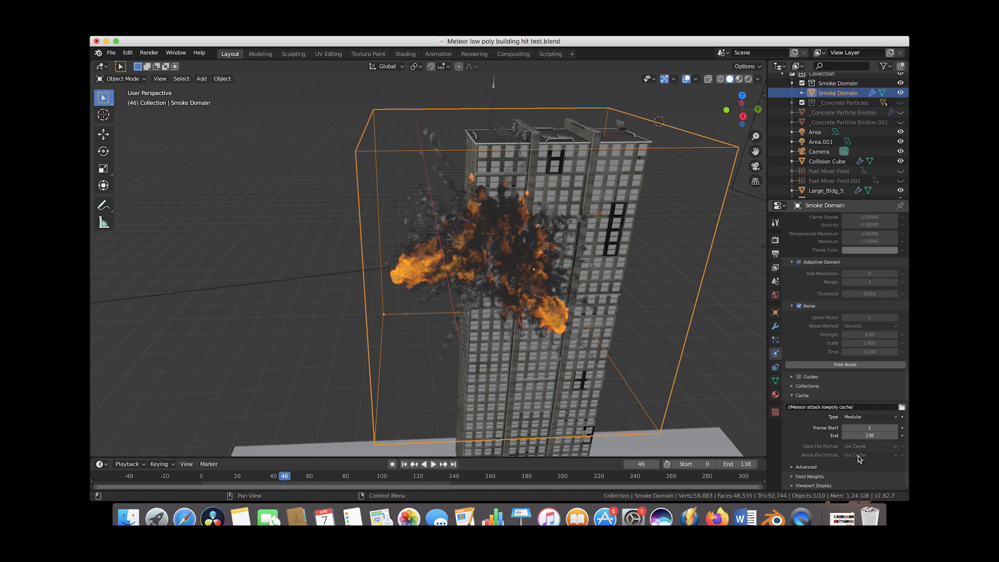
pyautogui.moveTo(868, 435)
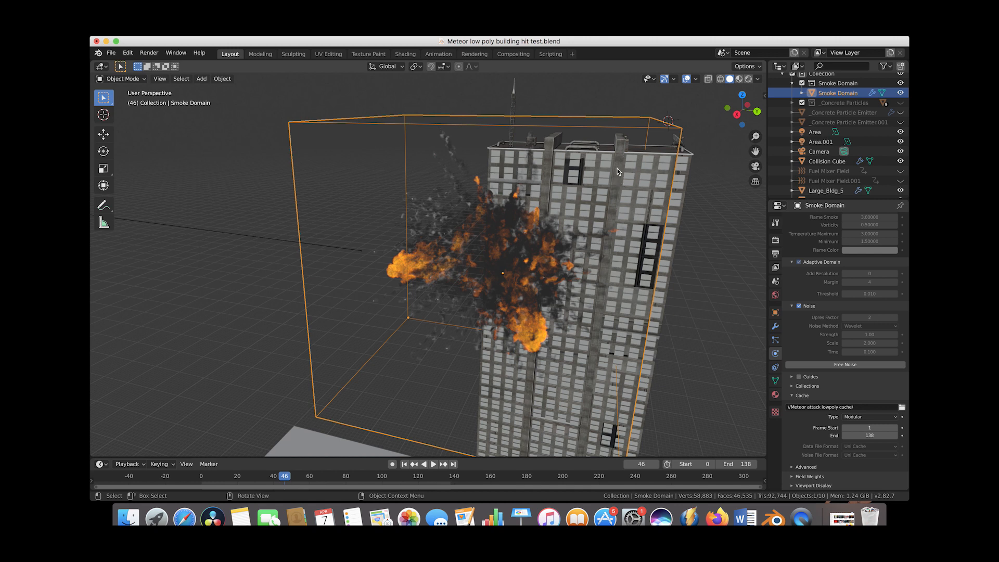
pyautogui.moveTo(392, 108)
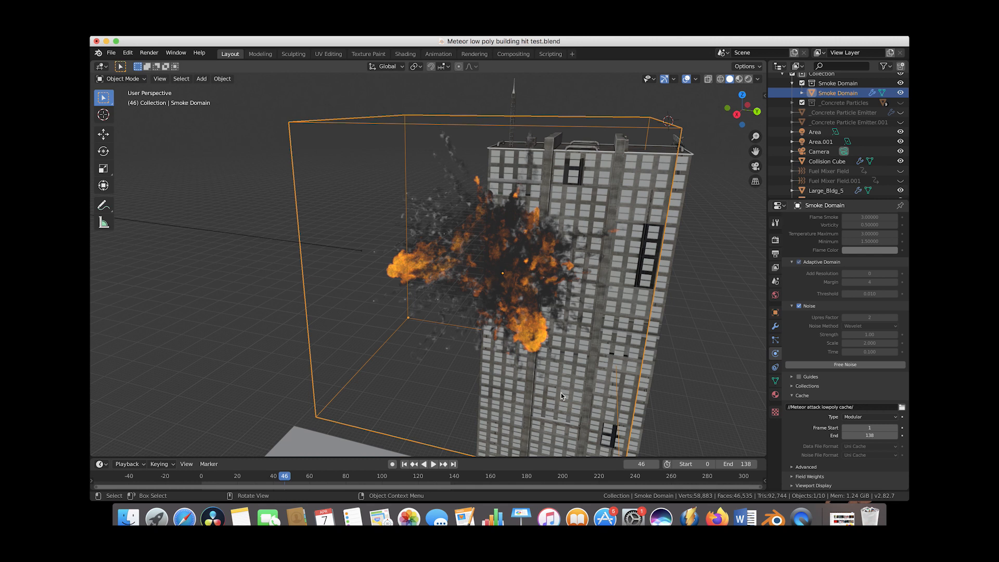
pyautogui.moveTo(471, 286)
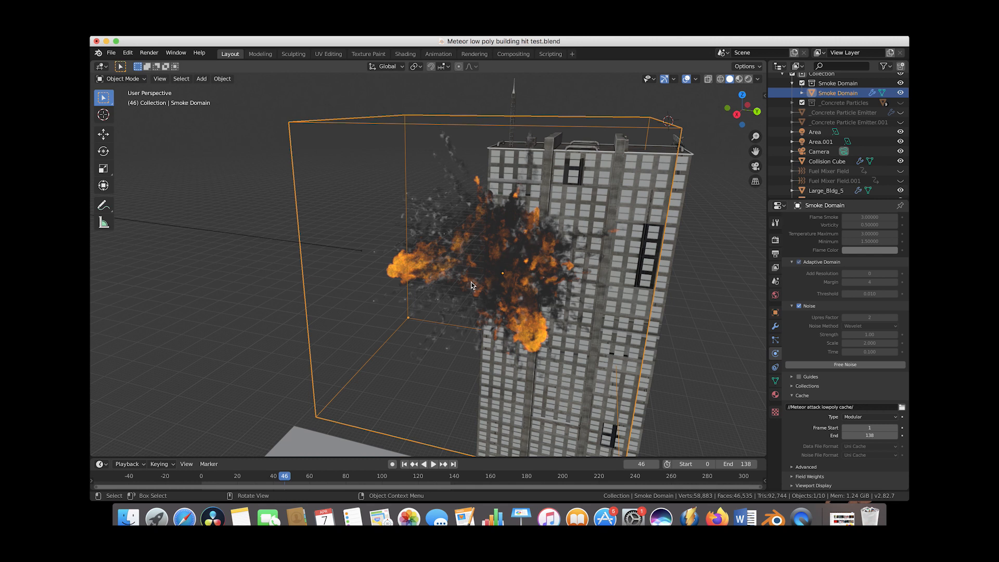
pyautogui.moveTo(513, 314)
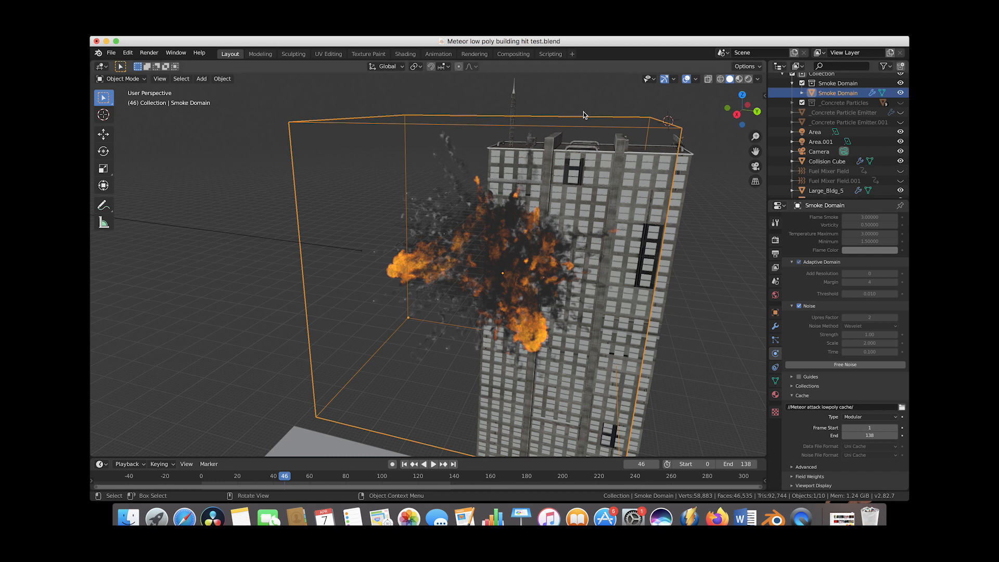
pyautogui.moveTo(605, 119)
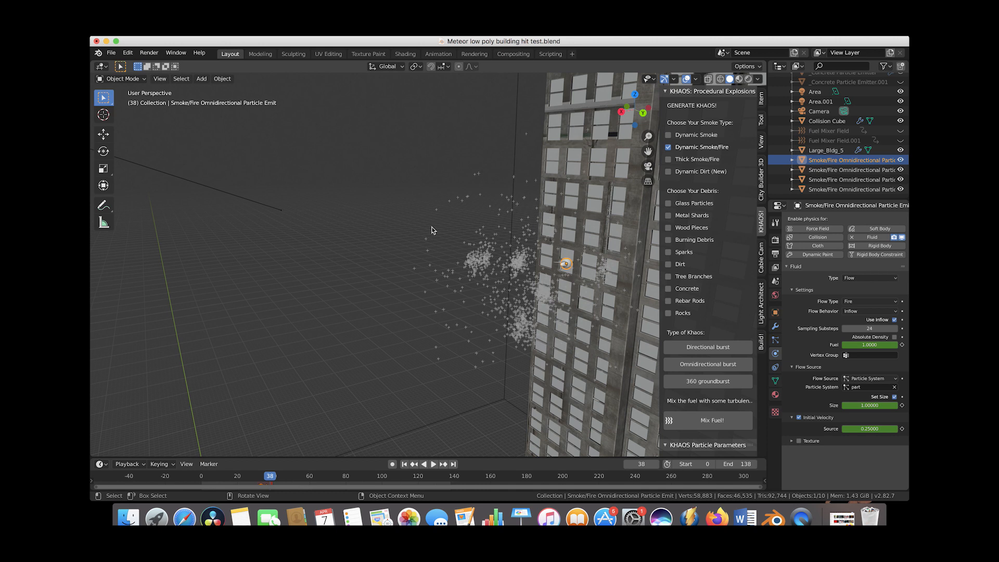
pyautogui.moveTo(531, 232)
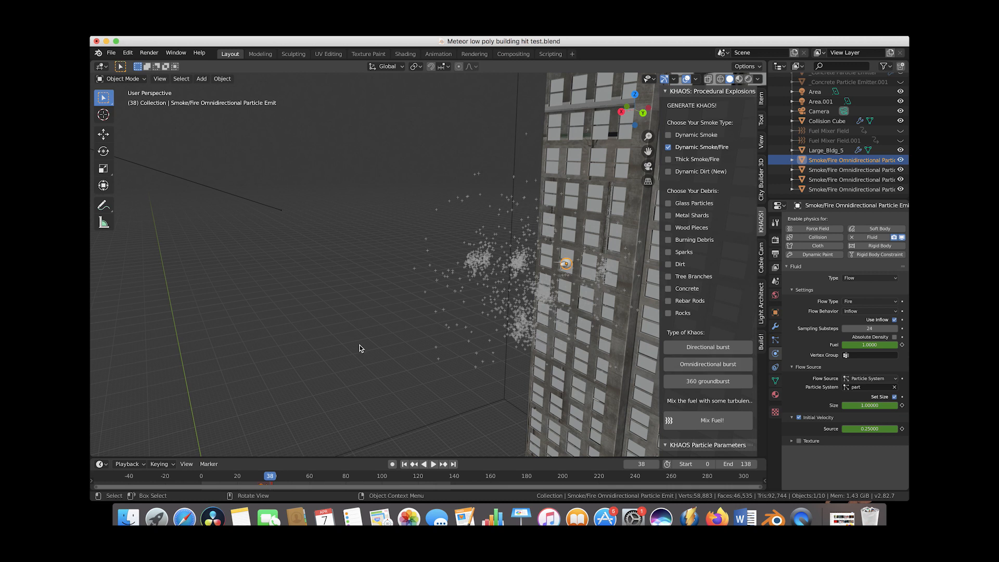
pyautogui.moveTo(473, 371)
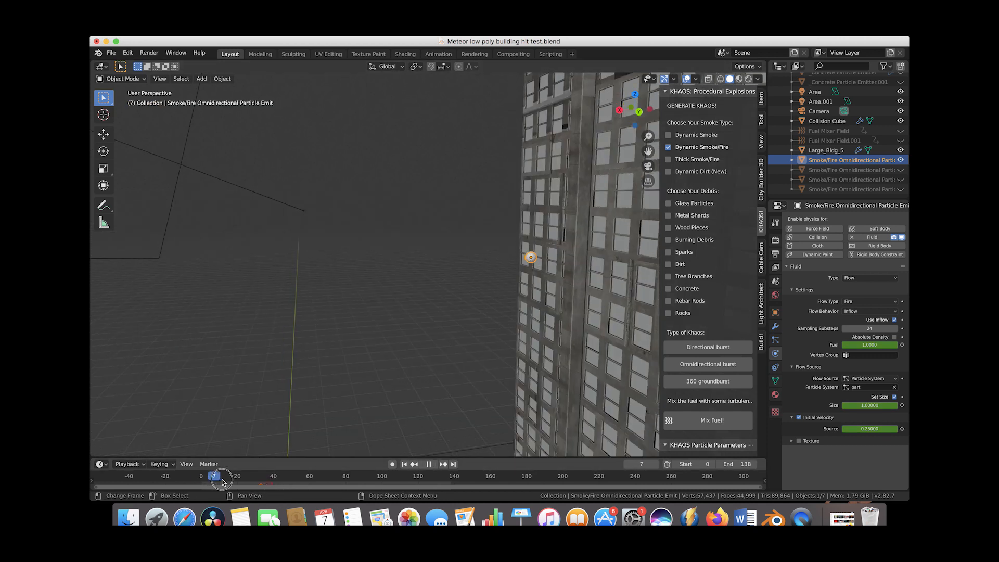
# Step: Scrub to frame 35 and show the emitter's Particles properties
pyautogui.moveTo(215, 476); pyautogui.dragTo(266, 476)
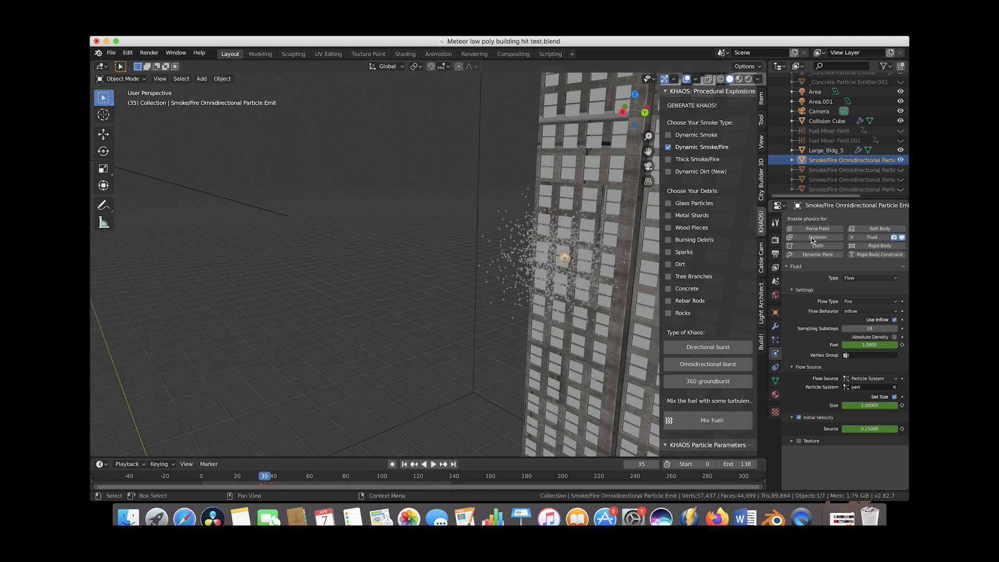
pyautogui.click(775, 338)
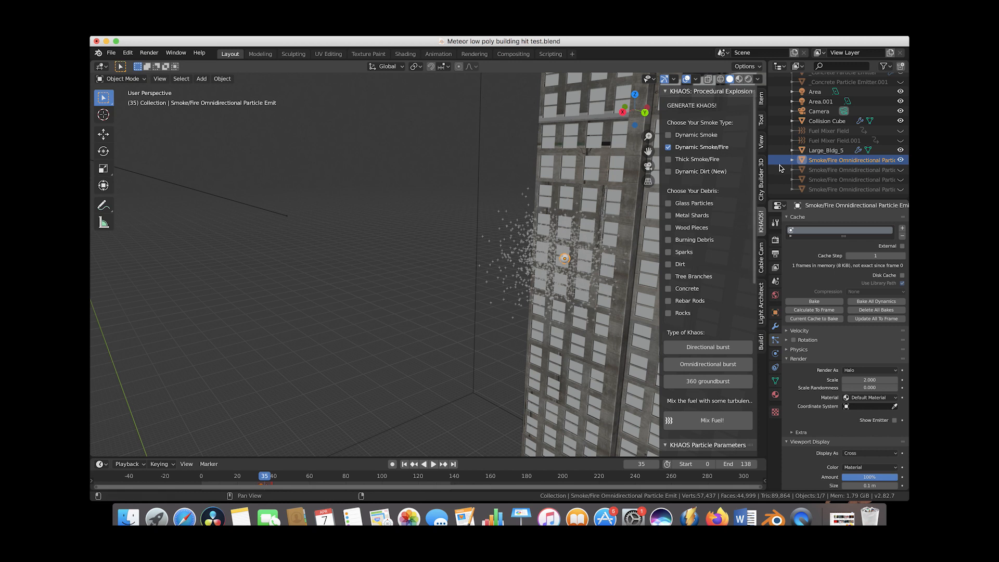
# Step: Select Smoke/Fire Omnidirectional Particle Emit.001 and scrub to frame 42 to watch its burst
pyautogui.click(840, 170)
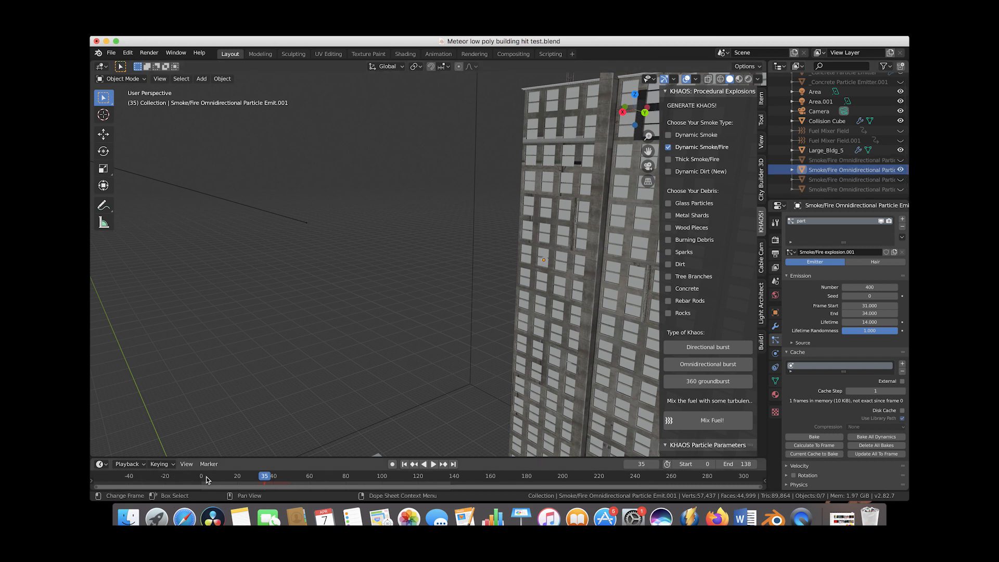
pyautogui.click(428, 464)
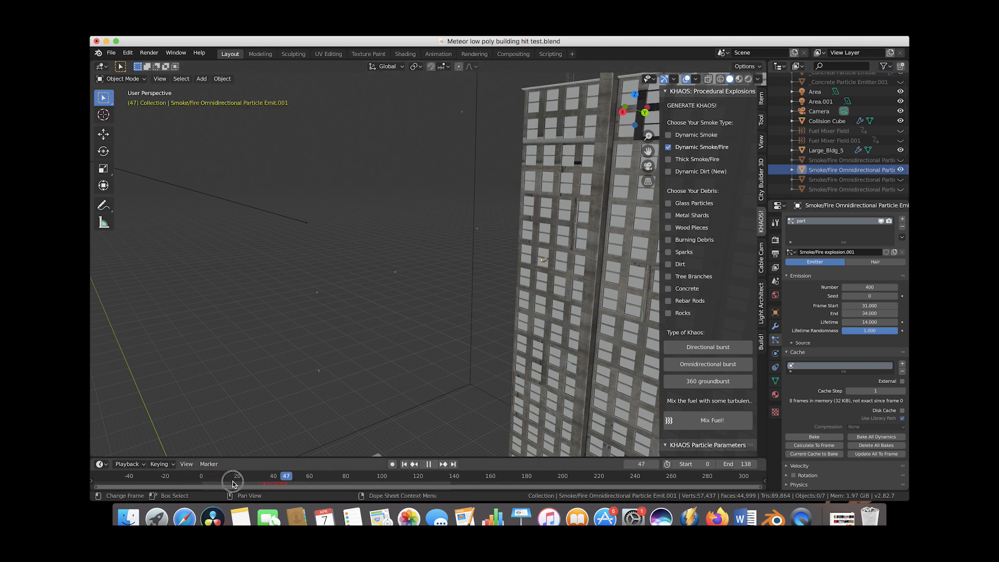
pyautogui.moveTo(233, 475); pyautogui.dragTo(256, 475)
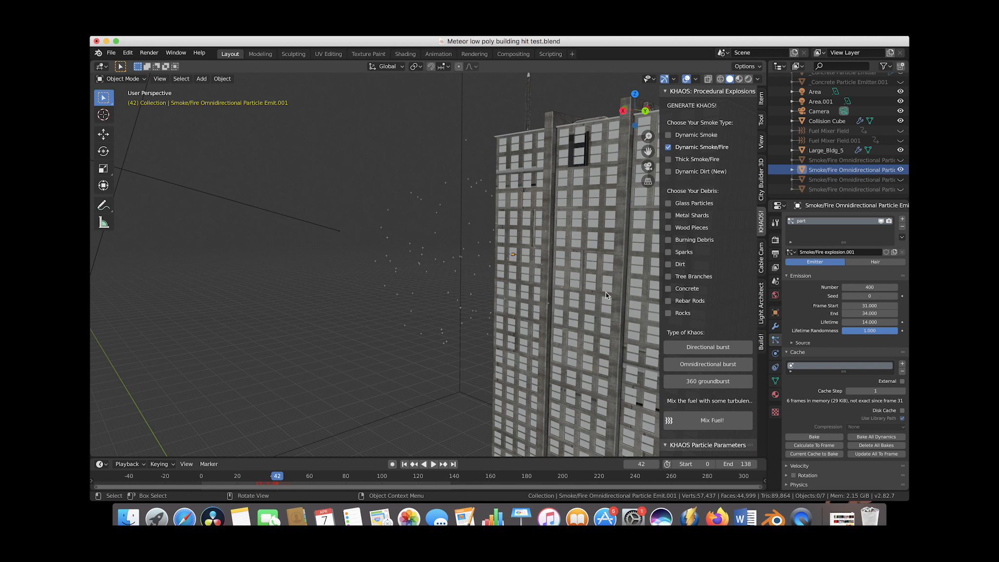
pyautogui.moveTo(483, 327)
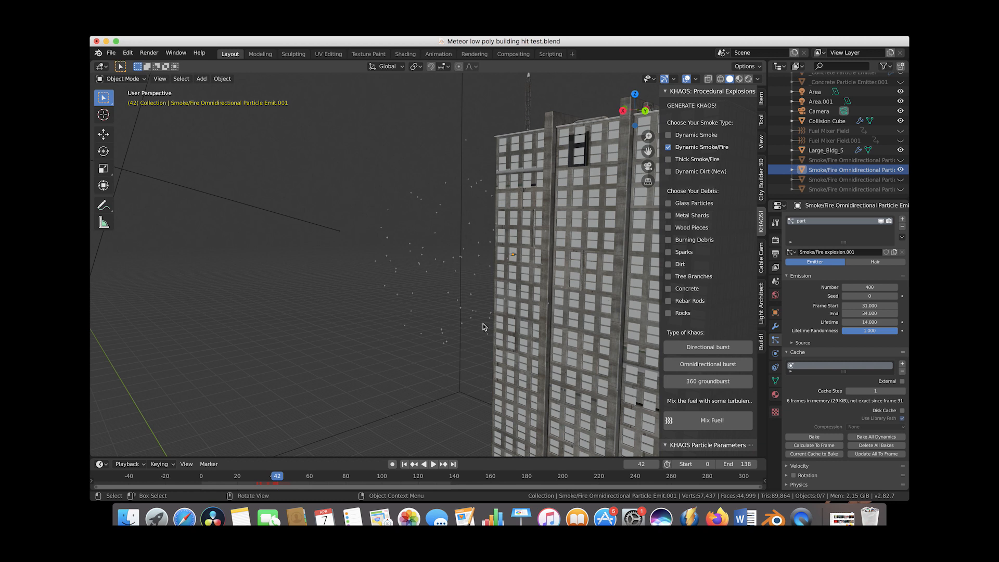
pyautogui.moveTo(484, 326)
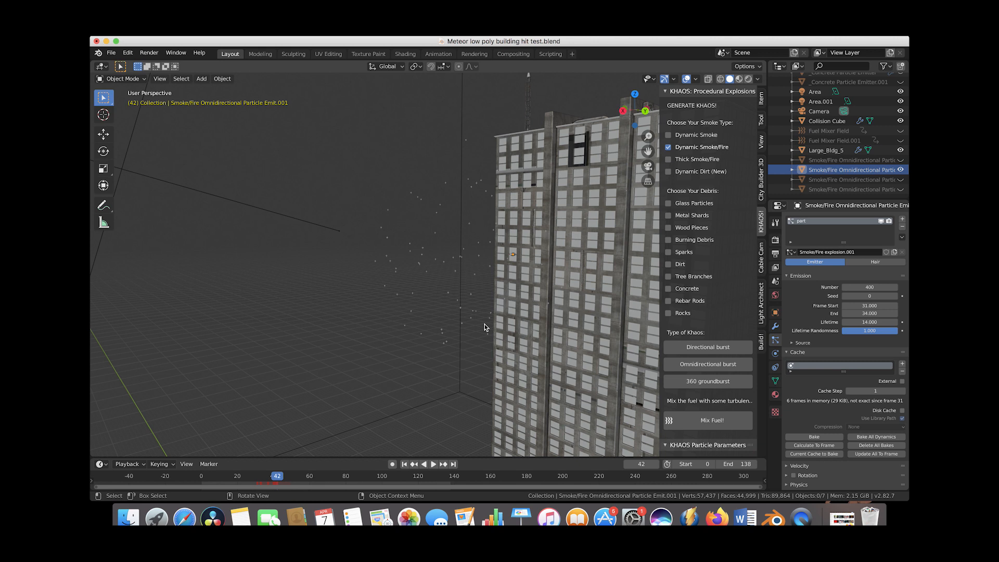
pyautogui.moveTo(443, 217)
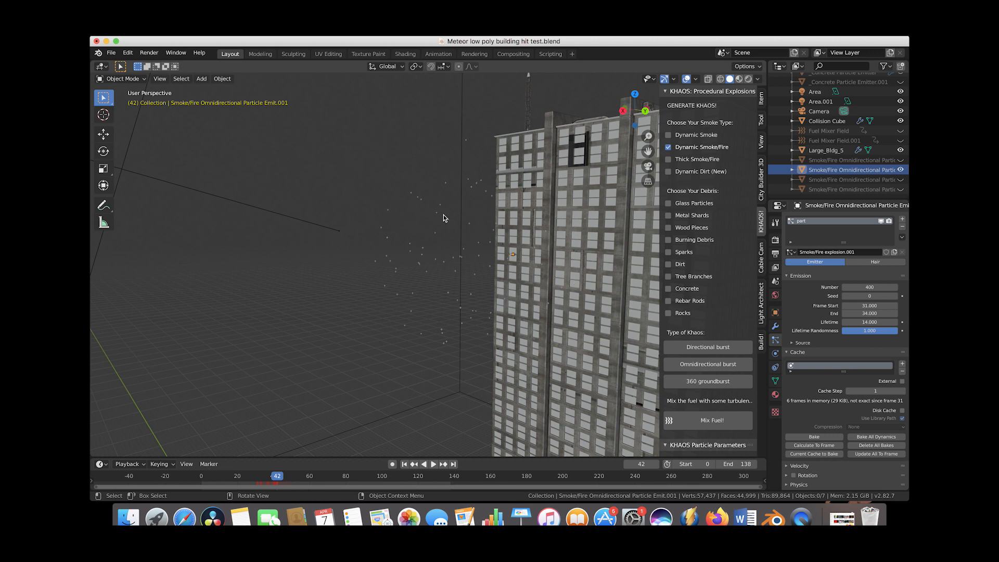
pyautogui.moveTo(554, 280)
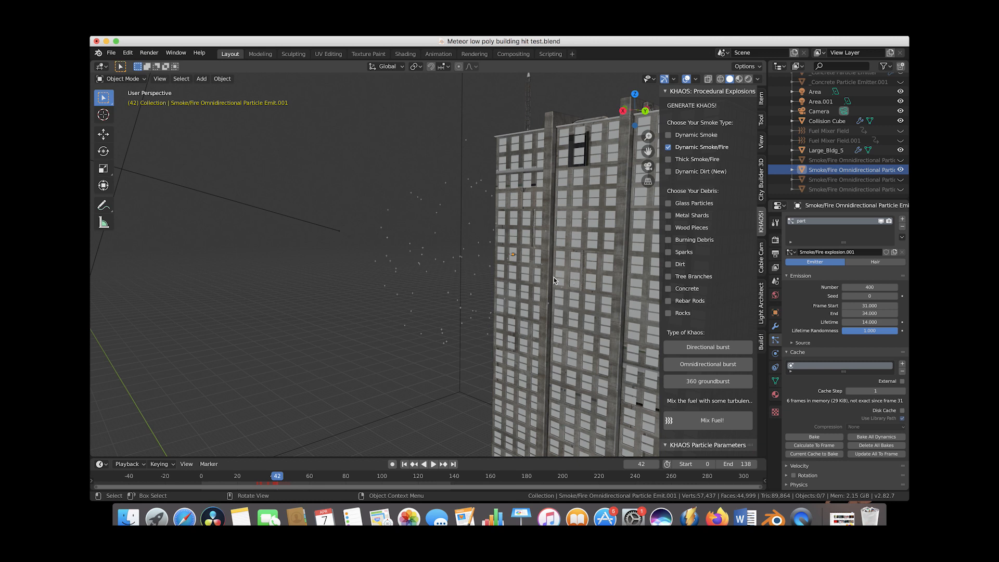
pyautogui.moveTo(529, 309)
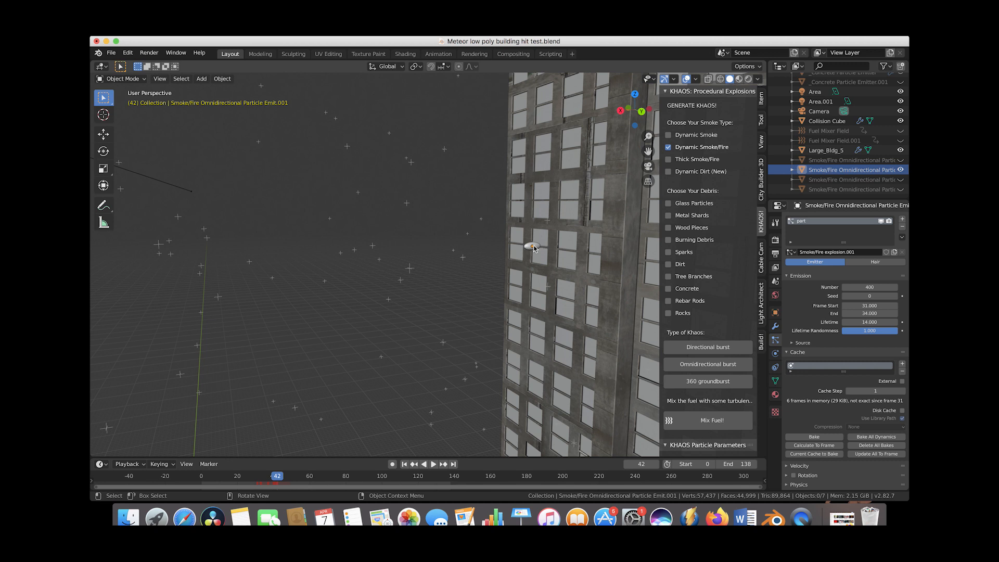
pyautogui.moveTo(207, 309)
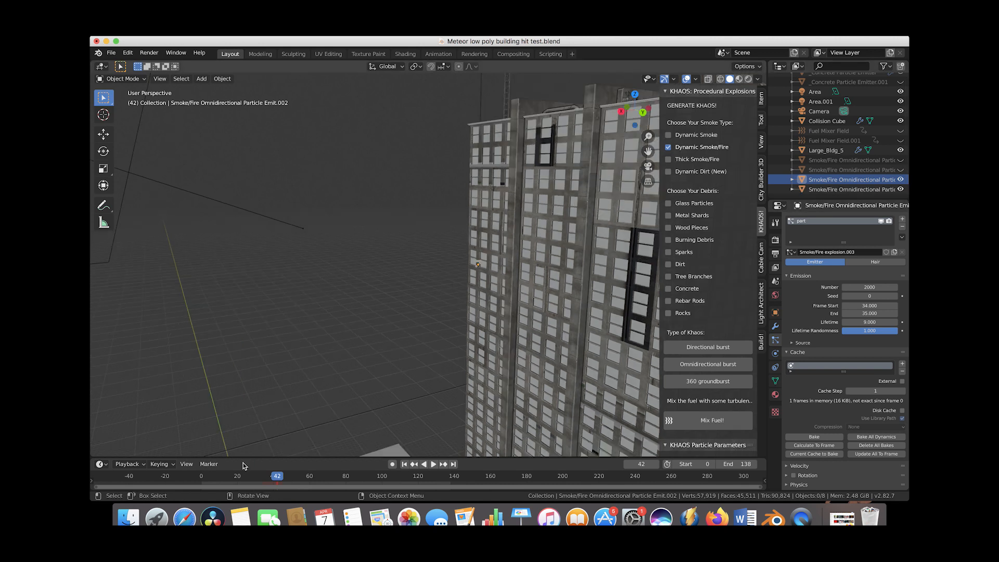
pyautogui.click(219, 476)
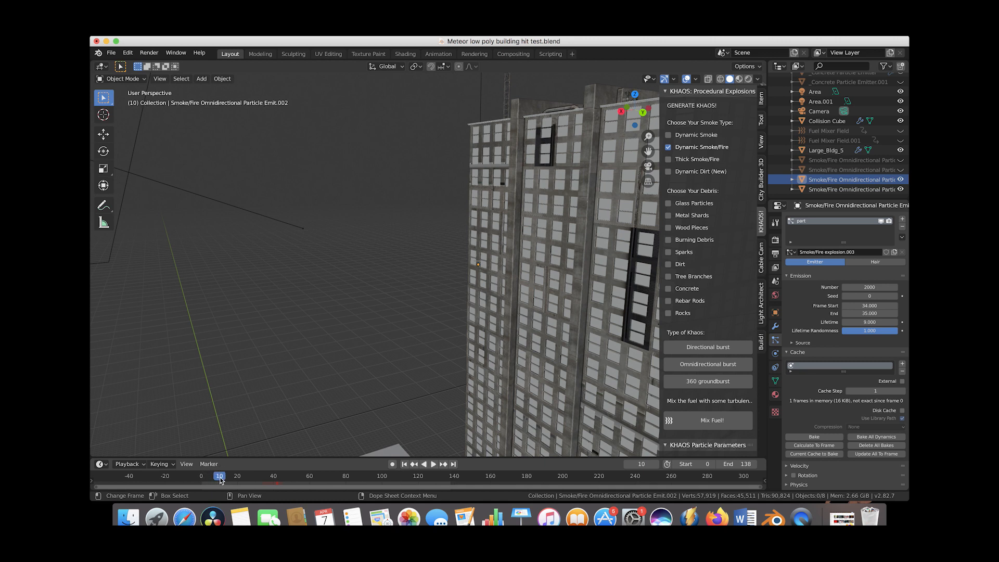
pyautogui.moveTo(202, 479)
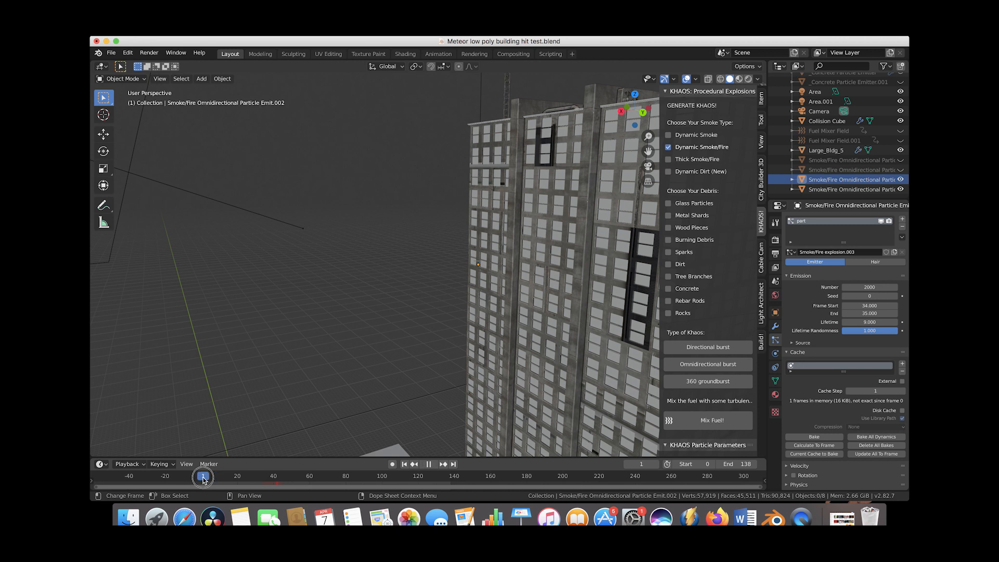
pyautogui.moveTo(204, 476); pyautogui.dragTo(260, 476)
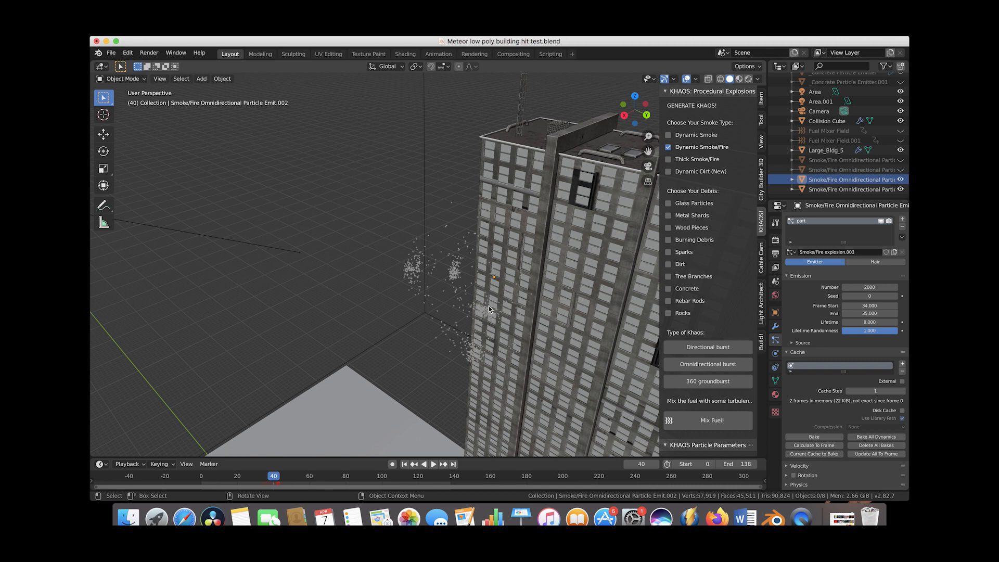
pyautogui.moveTo(379, 284)
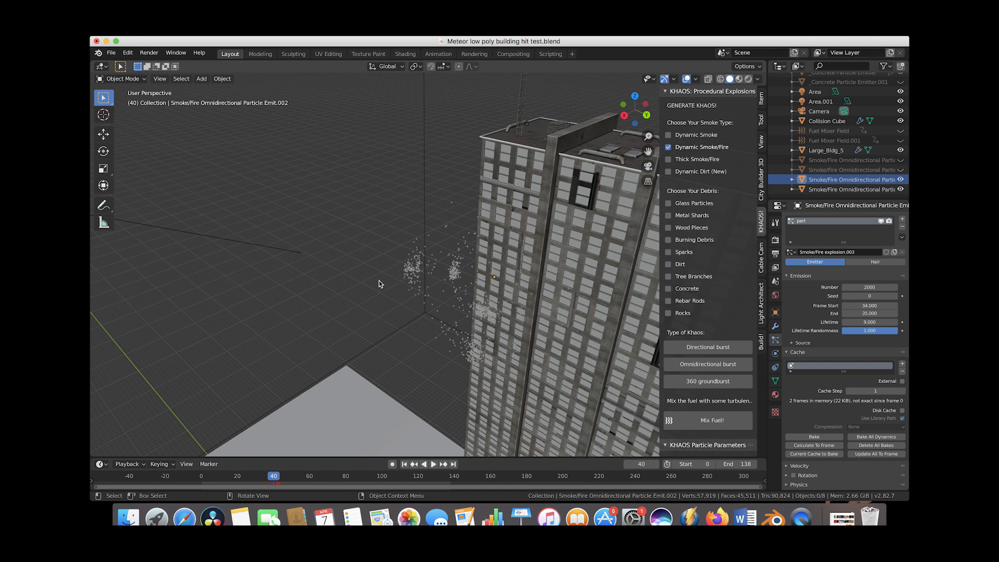
pyautogui.moveTo(606, 287)
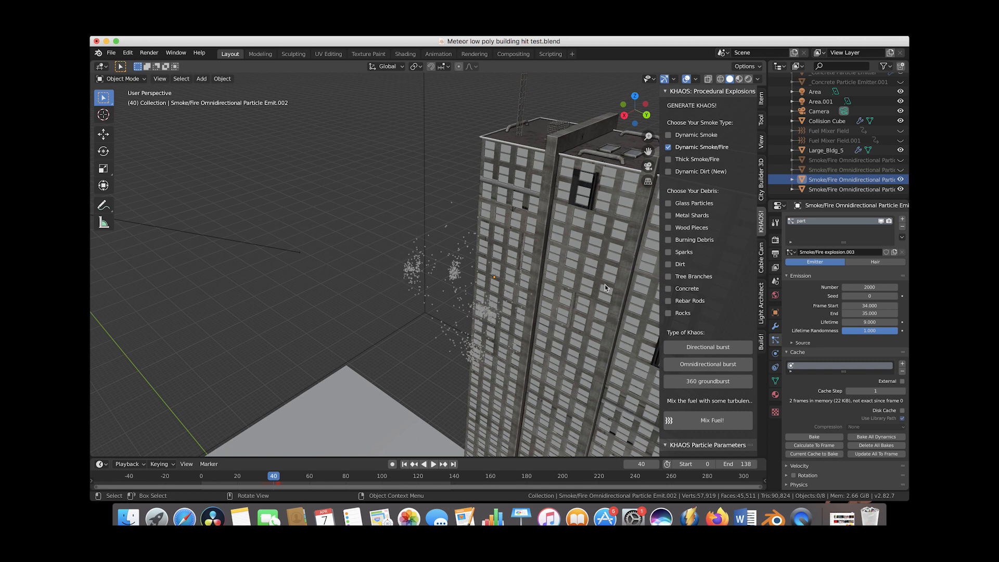
pyautogui.moveTo(395, 349)
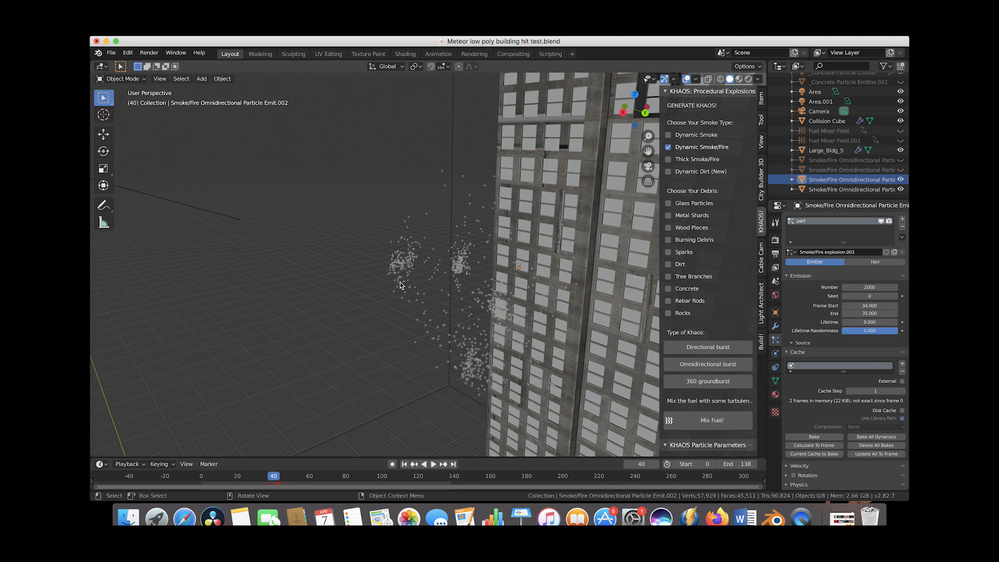
pyautogui.moveTo(452, 302)
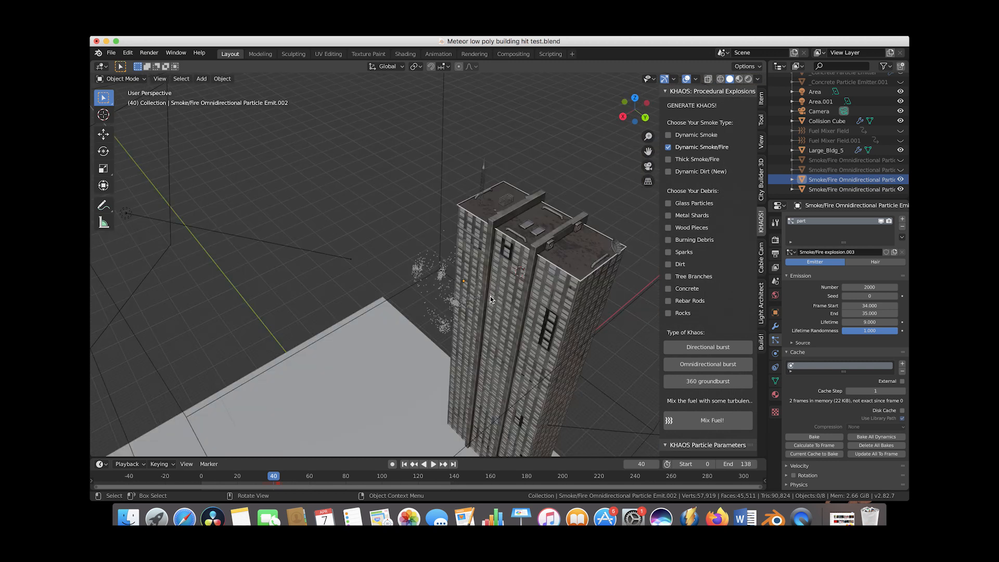
pyautogui.moveTo(427, 362)
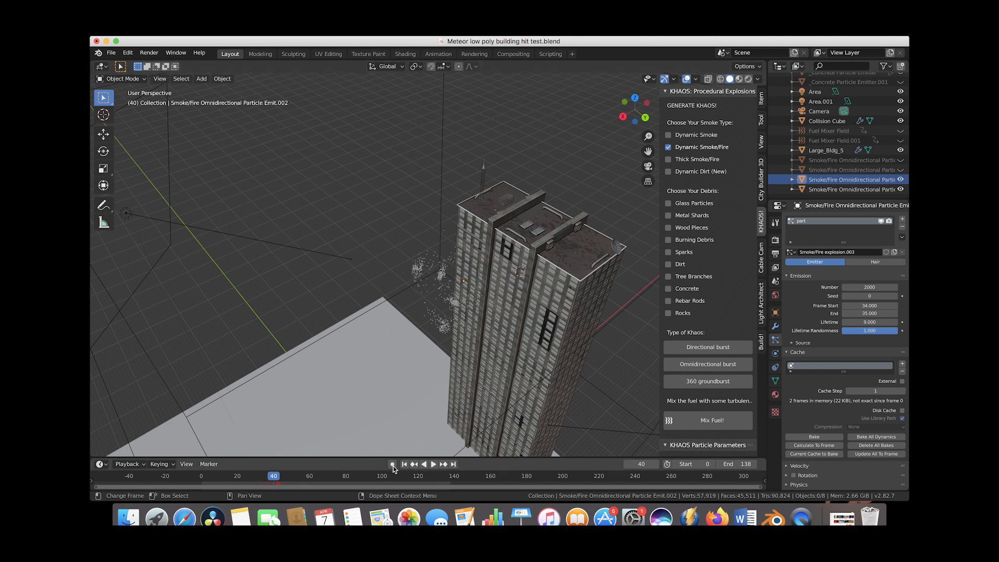
# Step: Play the explosion animation, then pause it
pyautogui.click(404, 463)
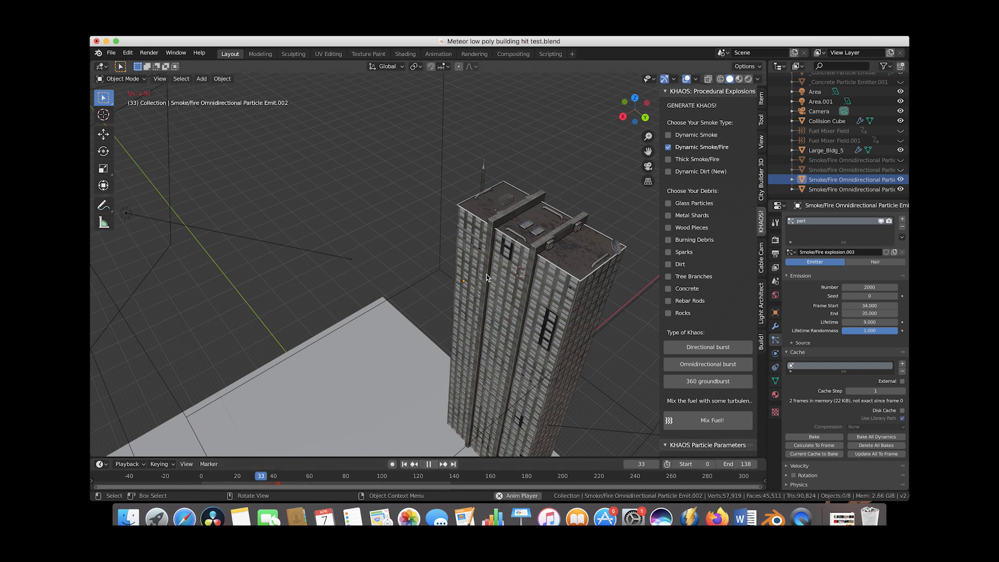
pyautogui.click(440, 463)
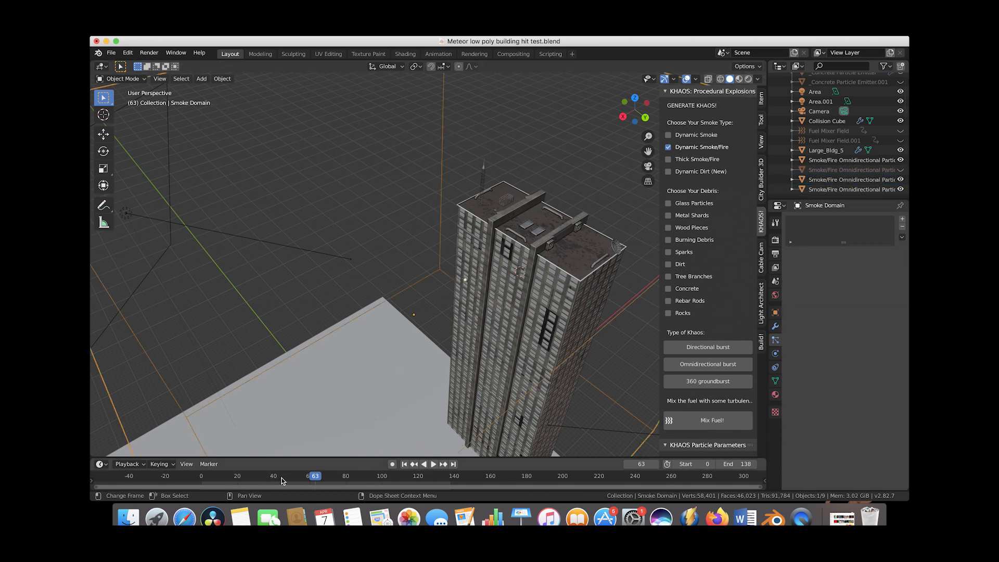
# Step: Jump to frame 42 to show the fire burst from the skyscraper
pyautogui.click(278, 476)
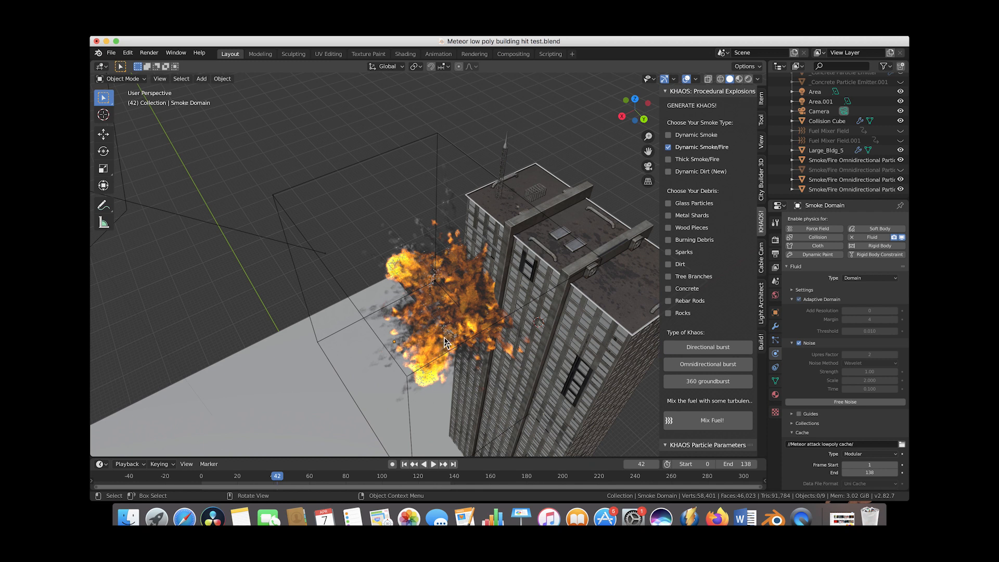
pyautogui.moveTo(516, 275)
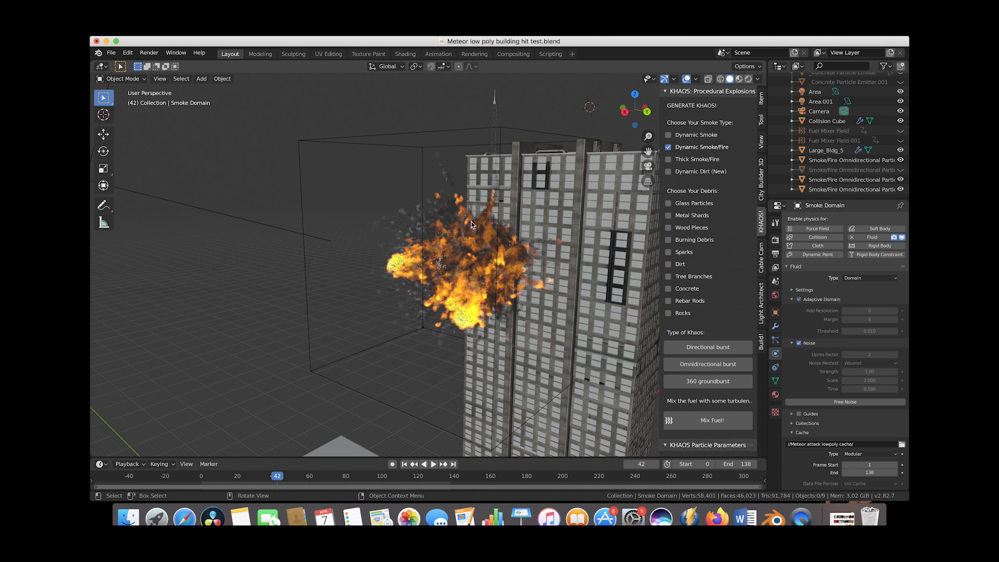
pyautogui.moveTo(485, 270)
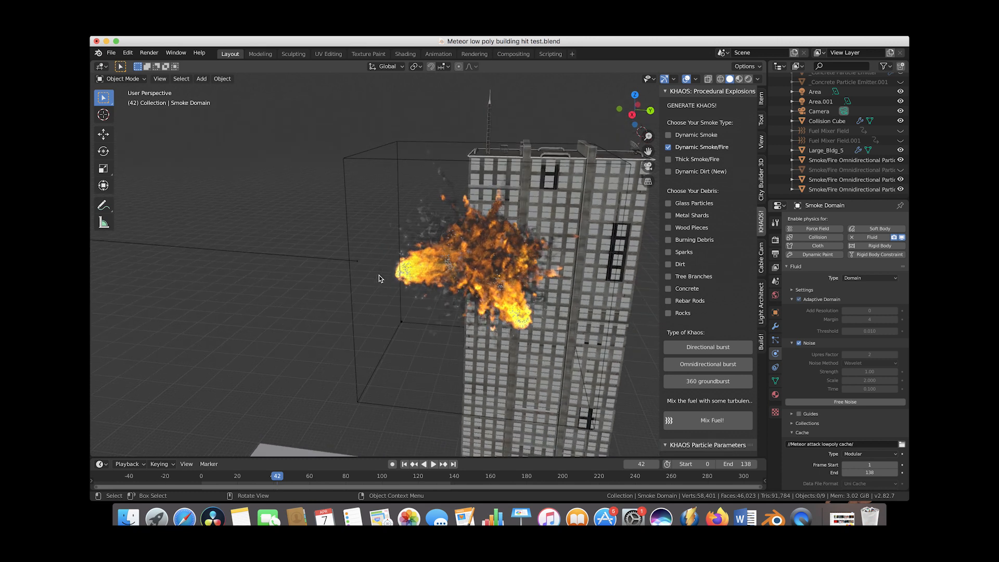
pyautogui.moveTo(401, 218)
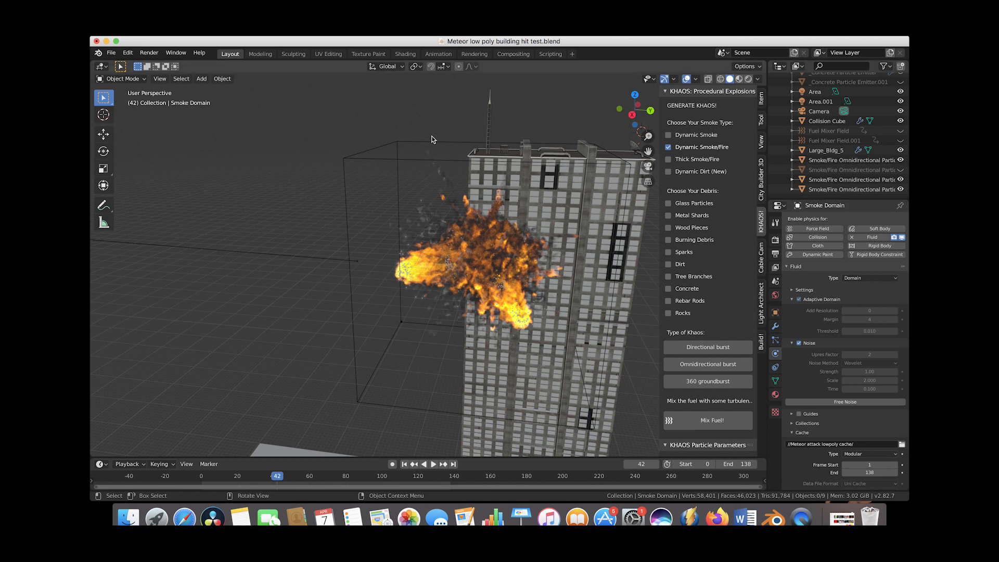
# Step: Hide the smoke domain, enable Concrete debris, scrub to frame 48, and select the Concrete Particle Emitter
pyautogui.click(847, 160)
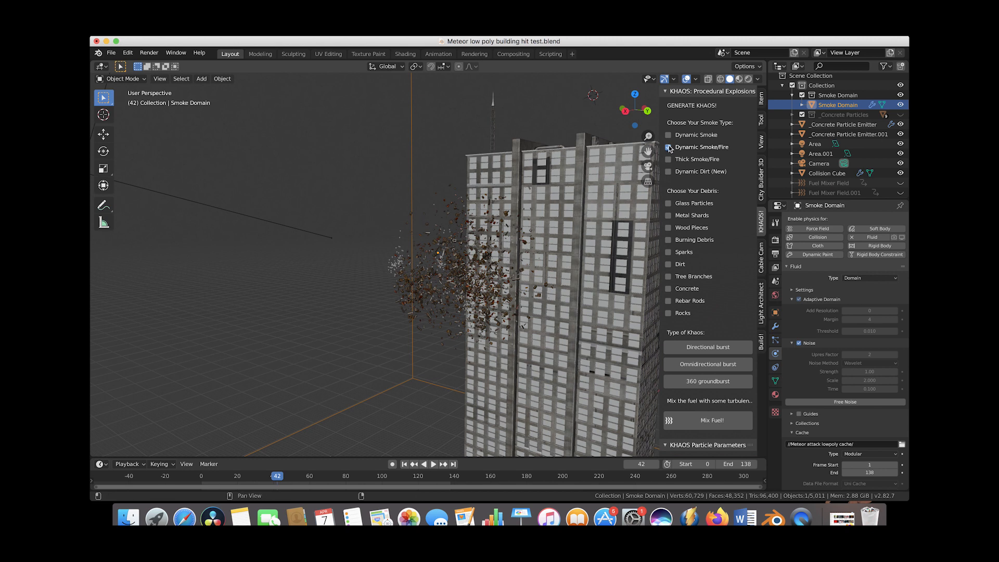
pyautogui.click(668, 287)
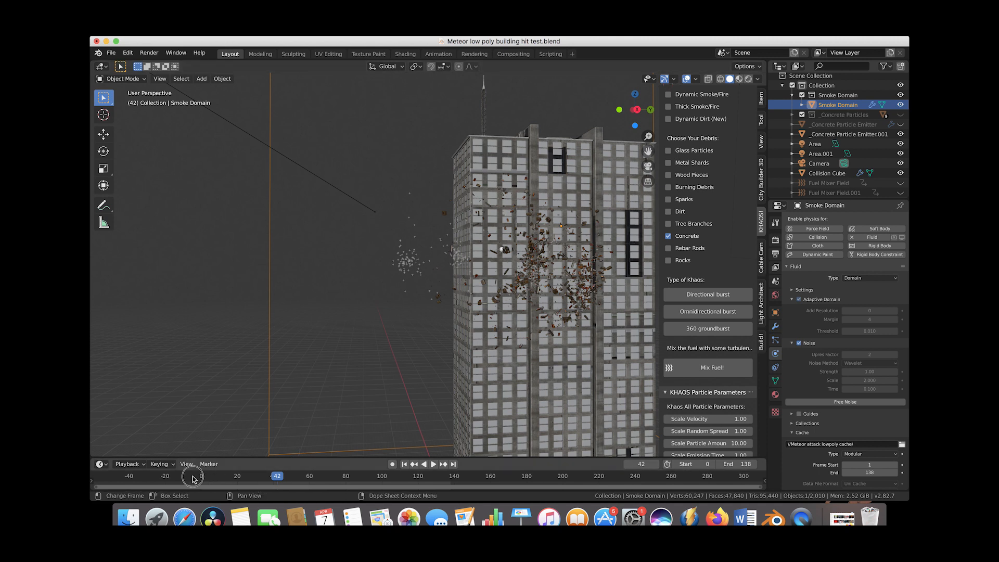
pyautogui.click(244, 476)
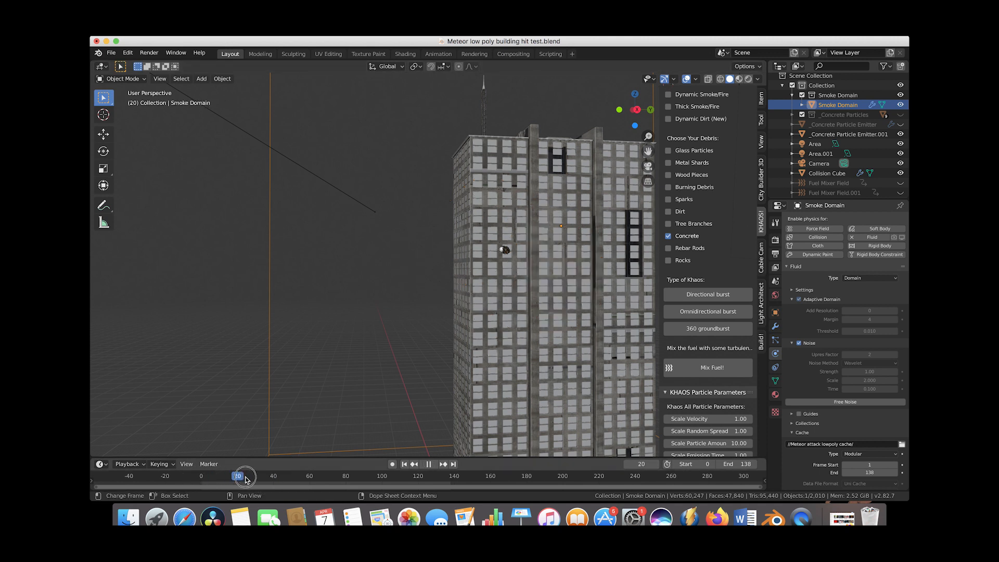
pyautogui.moveTo(244, 475); pyautogui.dragTo(272, 475)
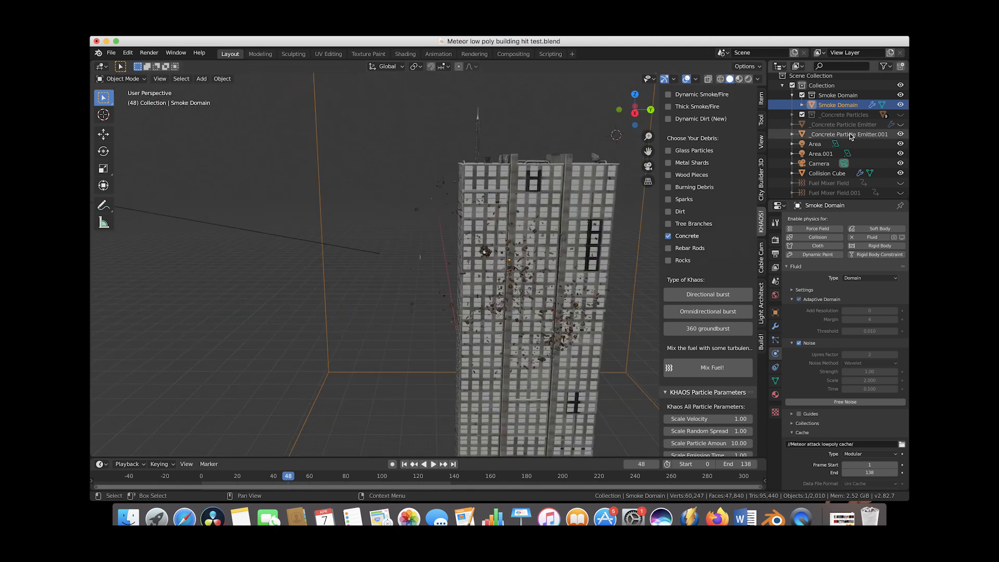
pyautogui.click(848, 133)
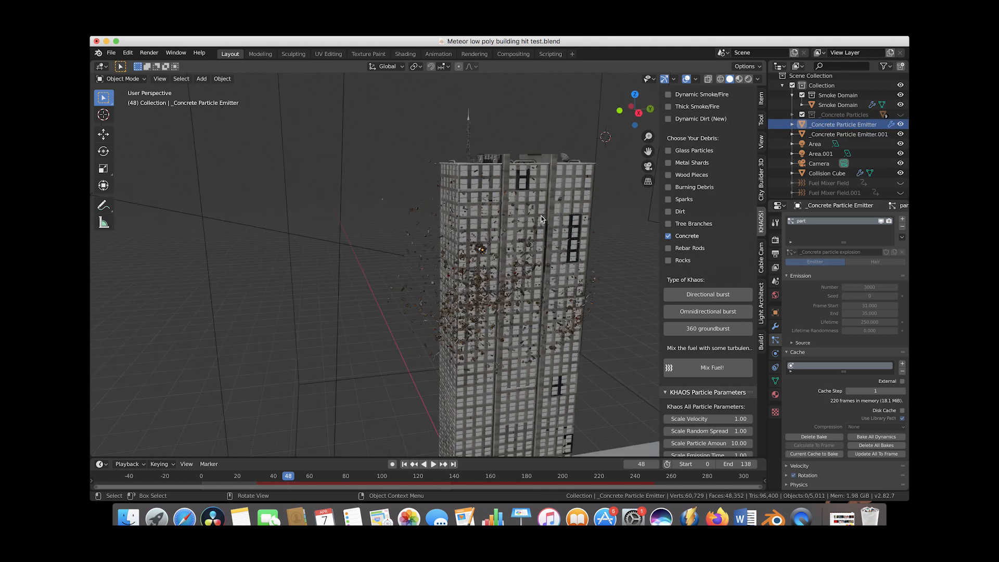
# Step: Select the concrete debris particles in the Outliner
pyautogui.click(848, 134)
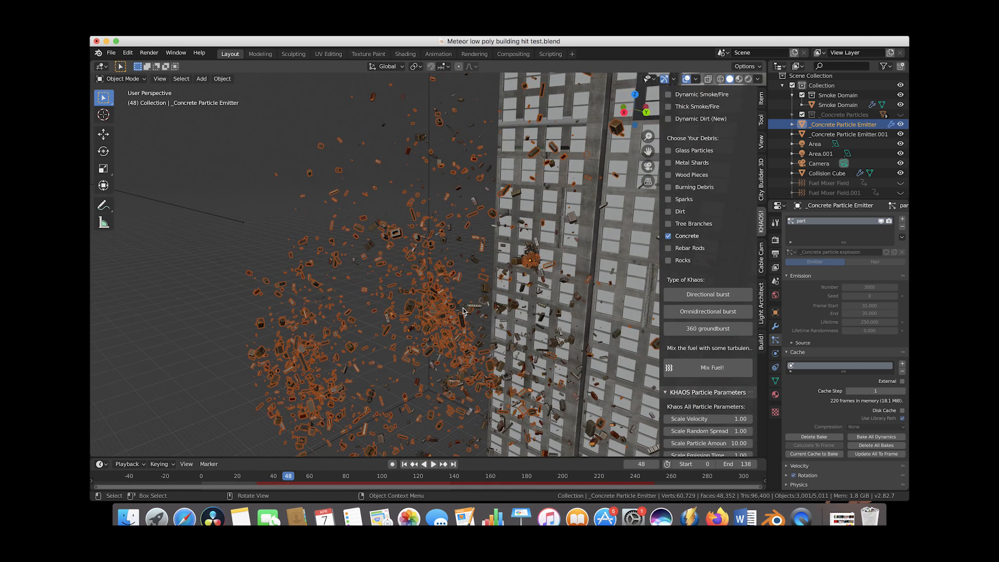
pyautogui.moveTo(507, 183)
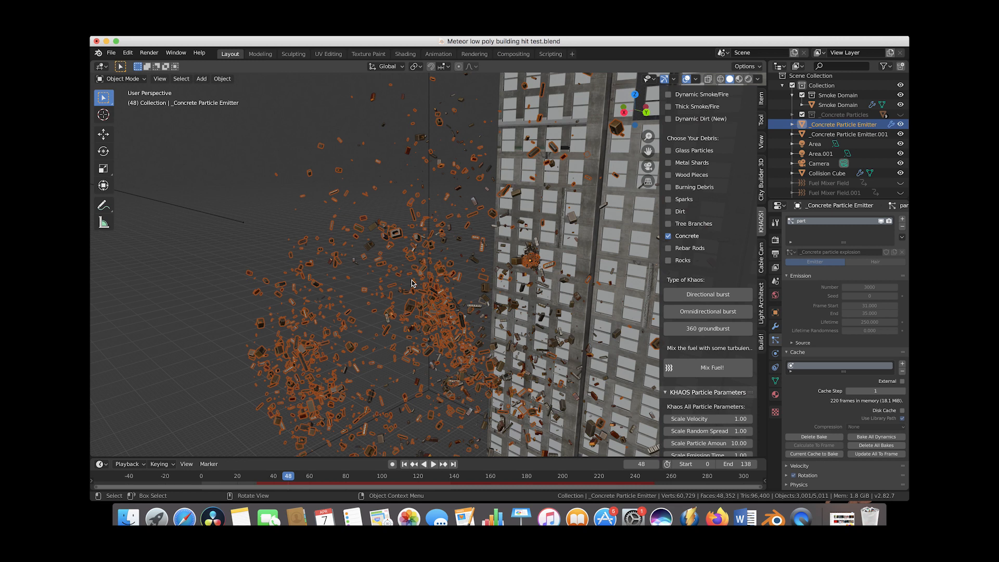
pyautogui.moveTo(464, 311)
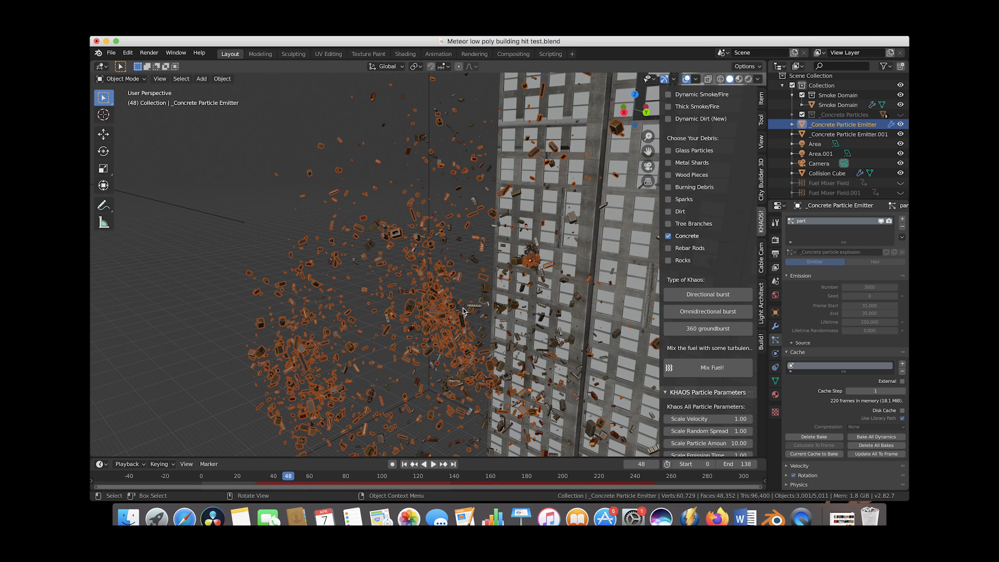
pyautogui.moveTo(465, 291)
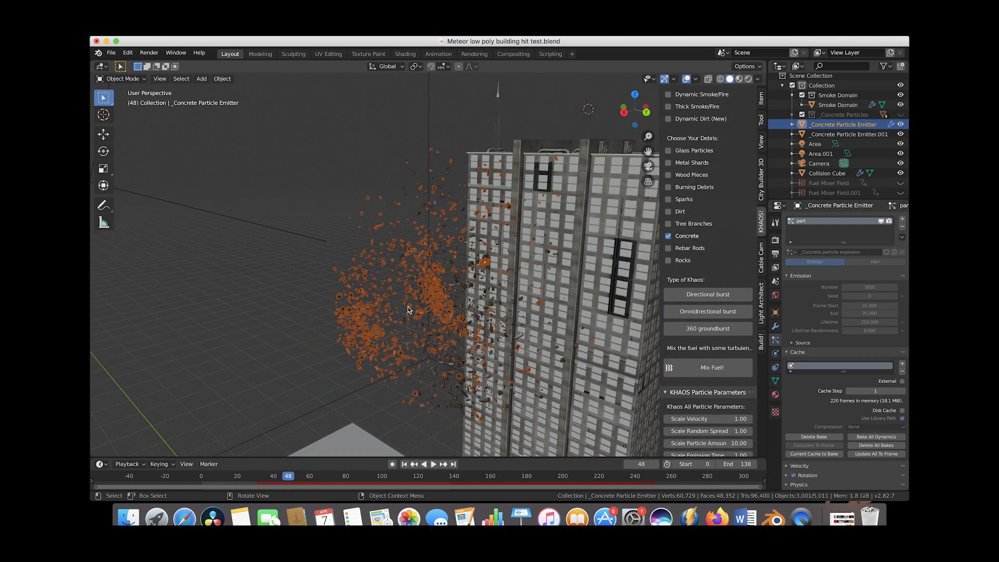
pyautogui.moveTo(680, 161)
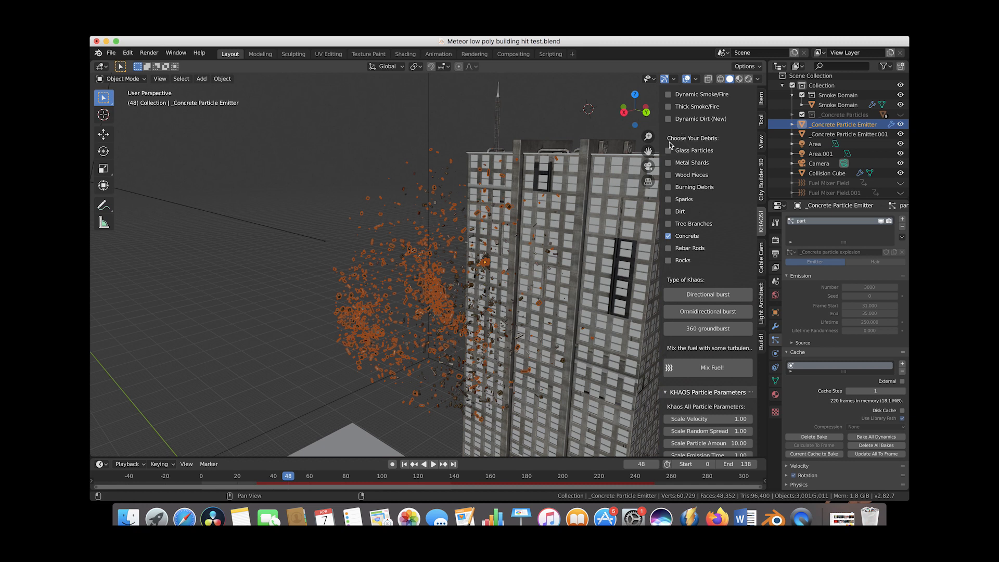
pyautogui.moveTo(668, 150)
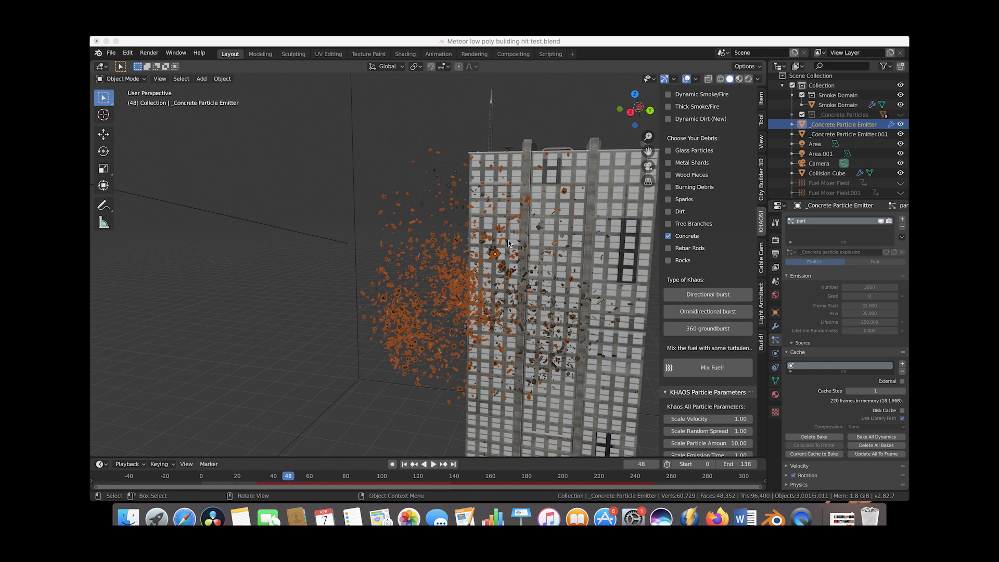
pyautogui.moveTo(198, 483)
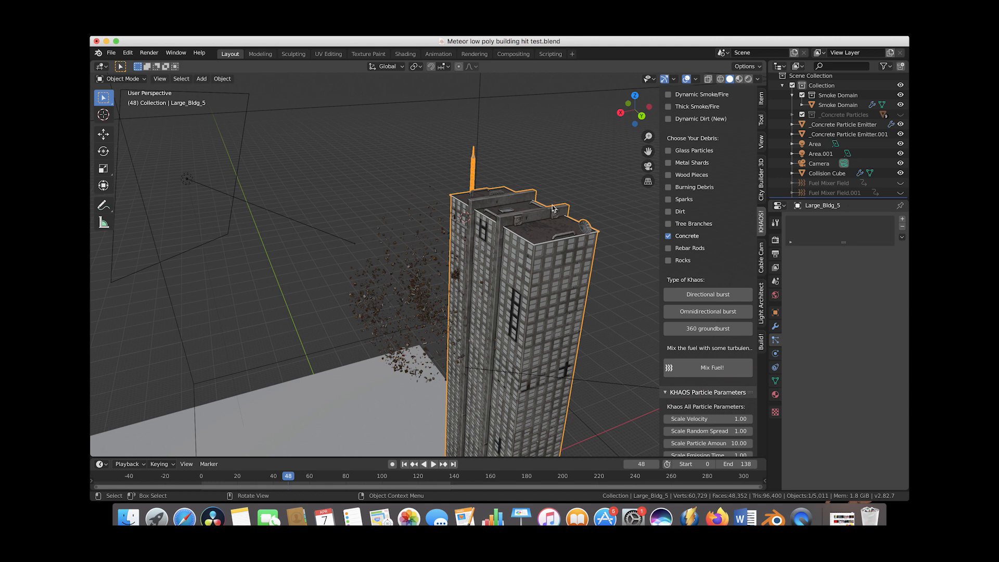
pyautogui.moveTo(375, 266)
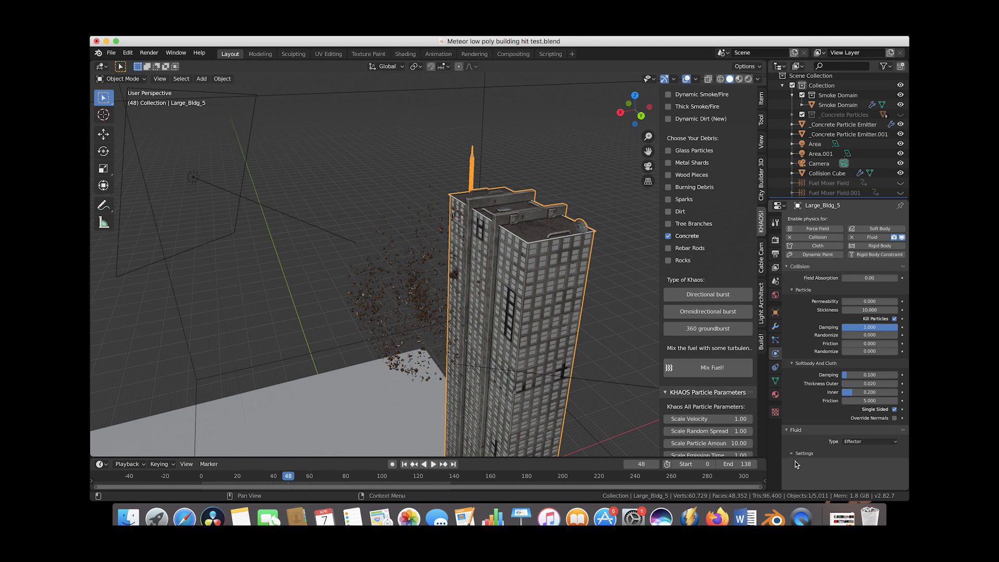
pyautogui.moveTo(812, 302)
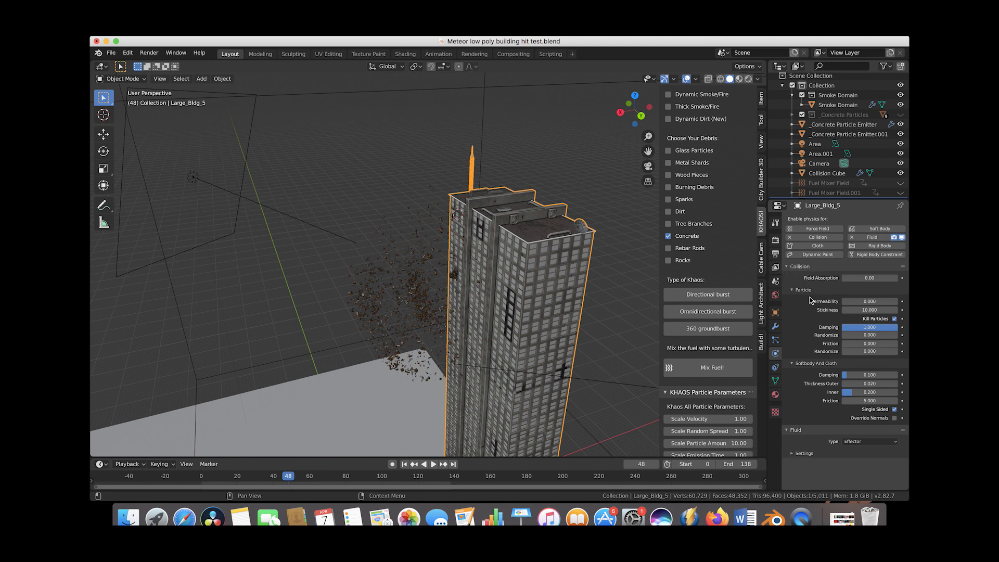
pyautogui.moveTo(771, 399)
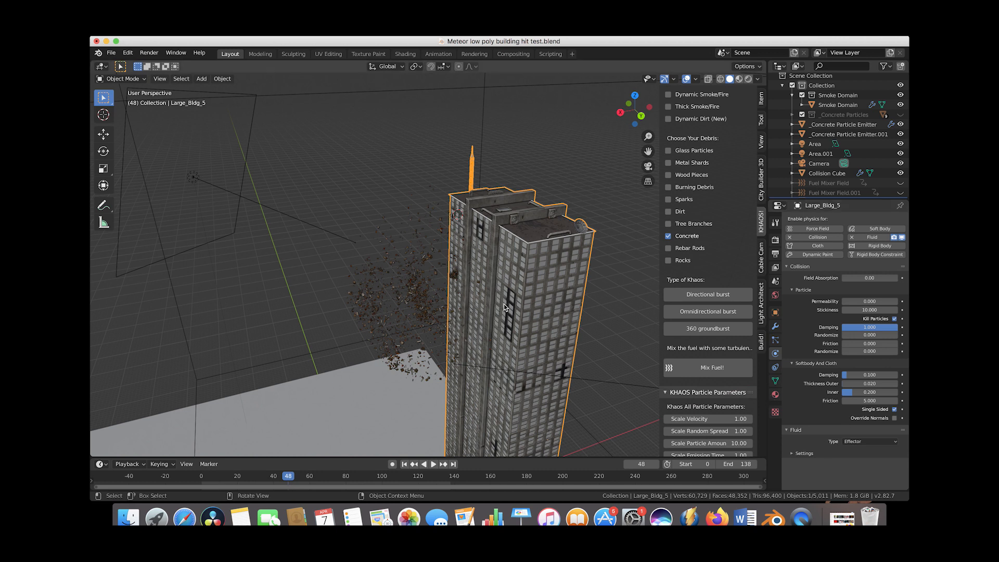
pyautogui.moveTo(513, 306)
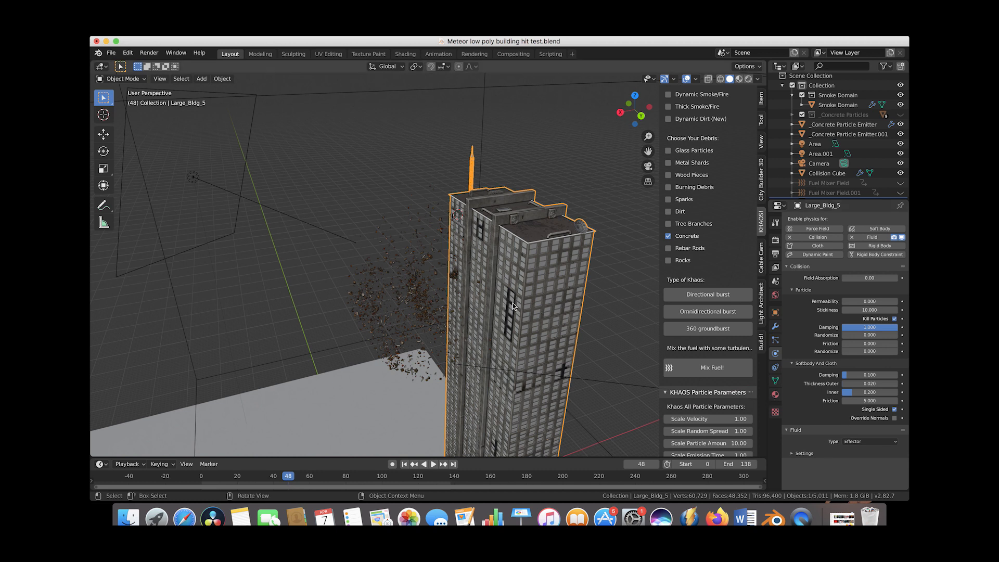
pyautogui.moveTo(535, 238)
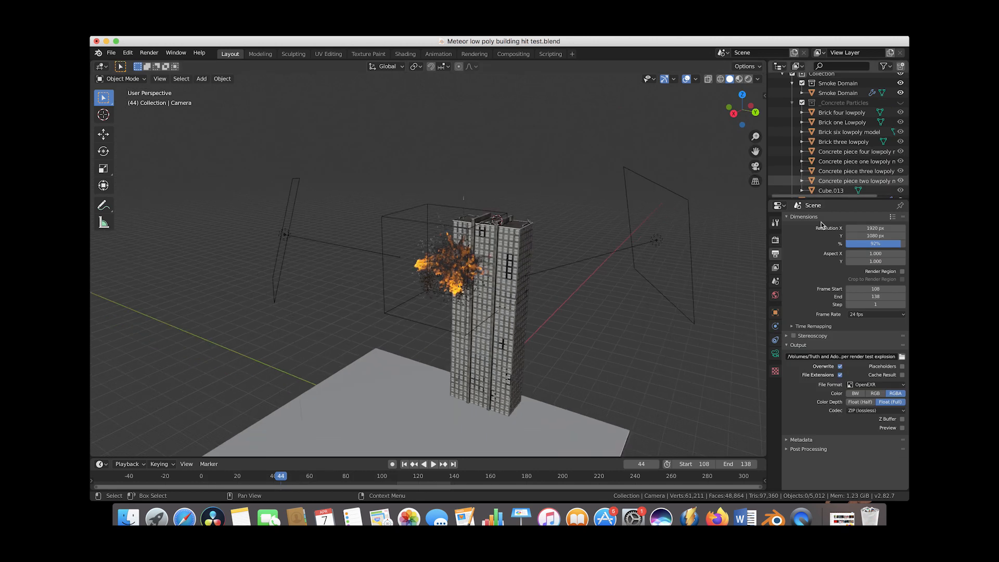
pyautogui.click(774, 294)
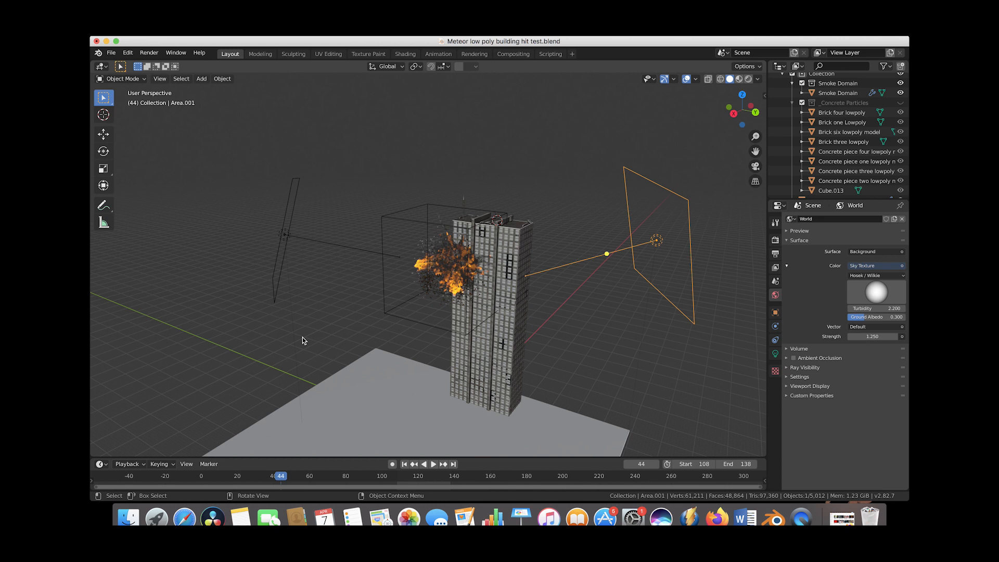
pyautogui.moveTo(303, 340); pyautogui.dragTo(608, 217)
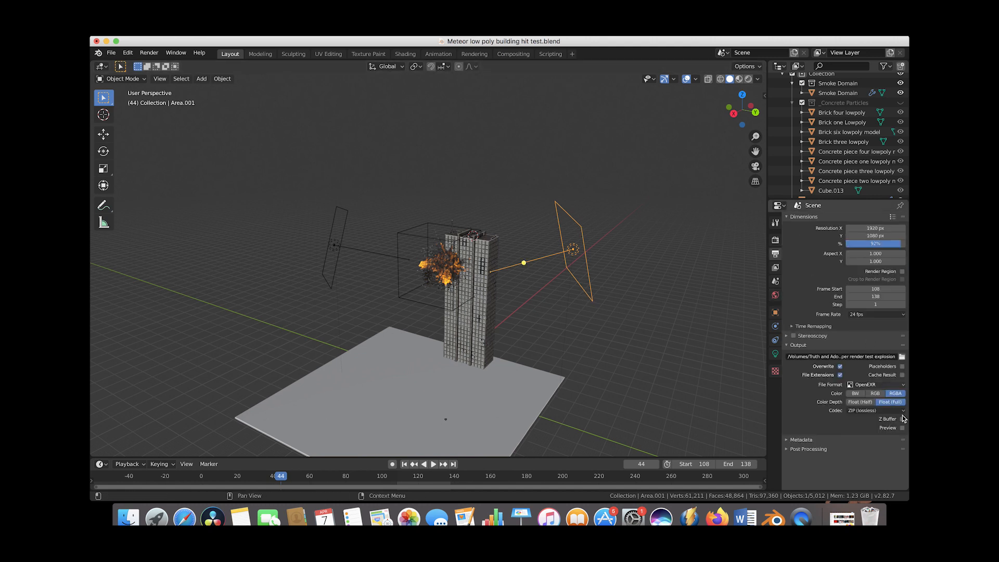
pyautogui.moveTo(882, 374)
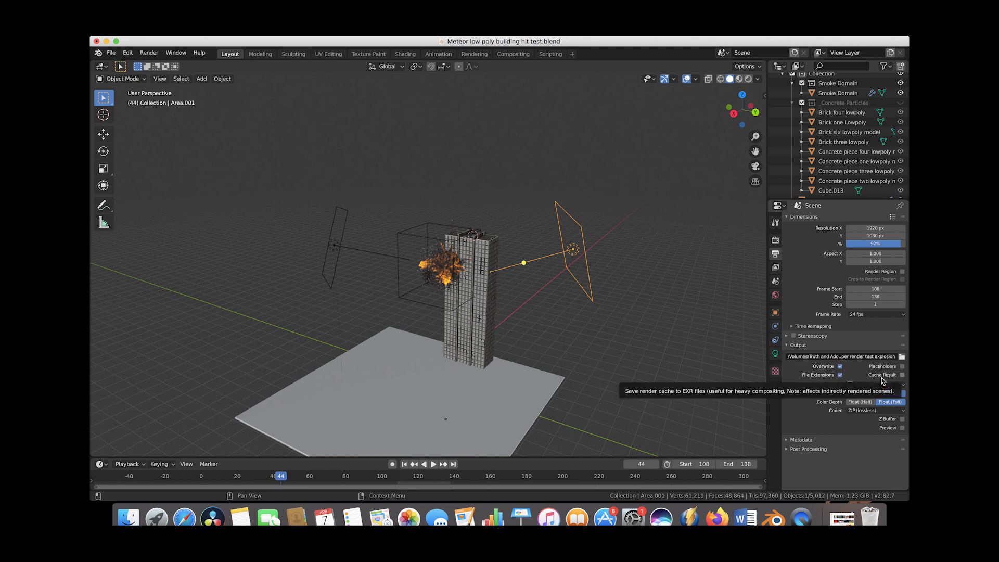